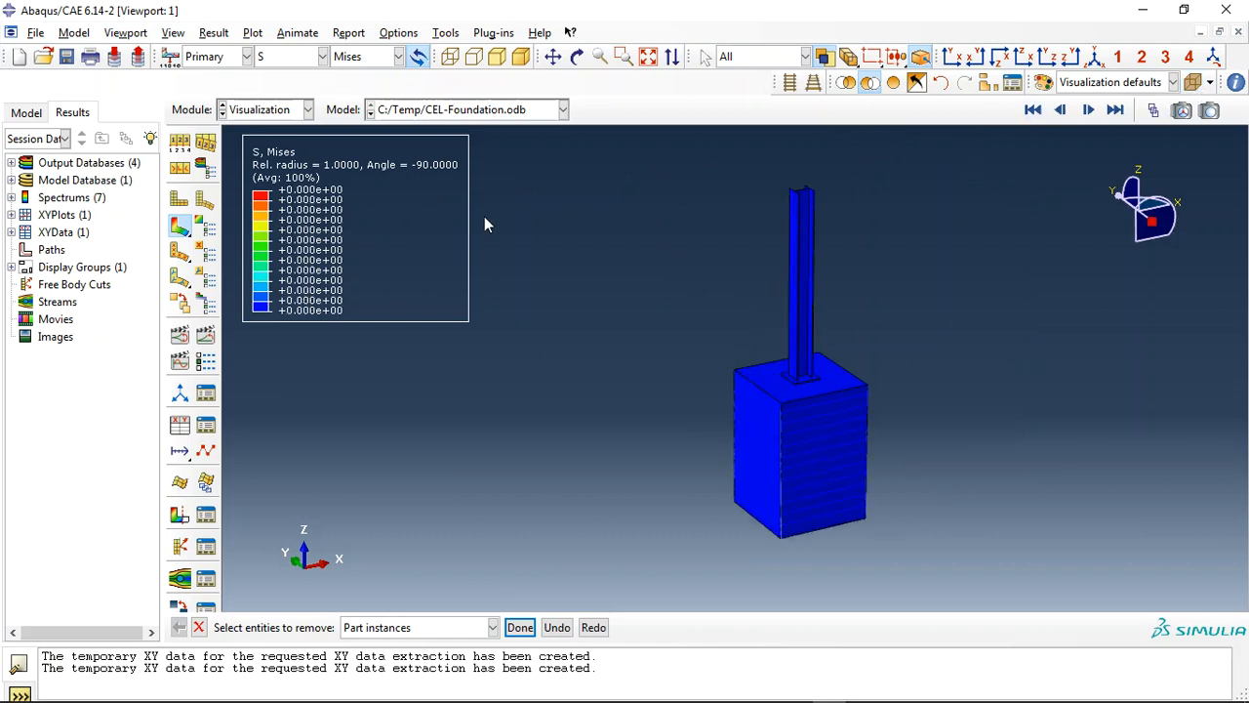
{"action": "mouse_move", "coordinate": [687, 141]}
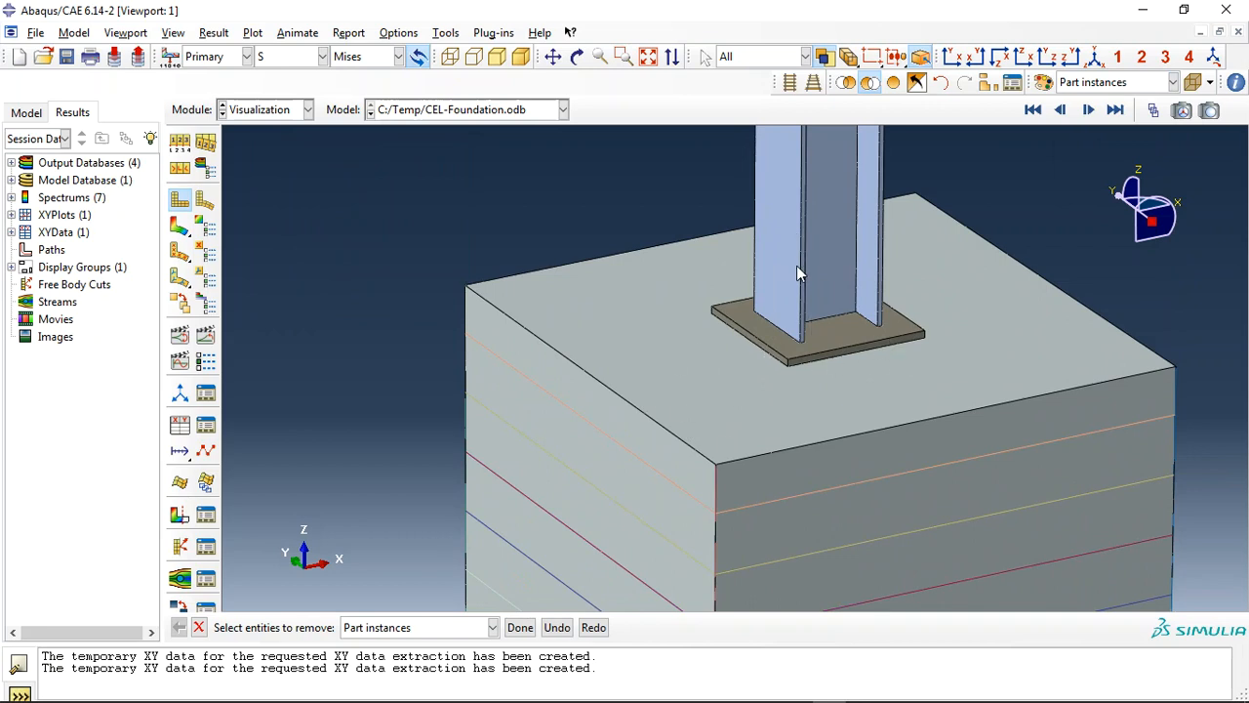
{"action": "mouse_move", "coordinate": [960, 516]}
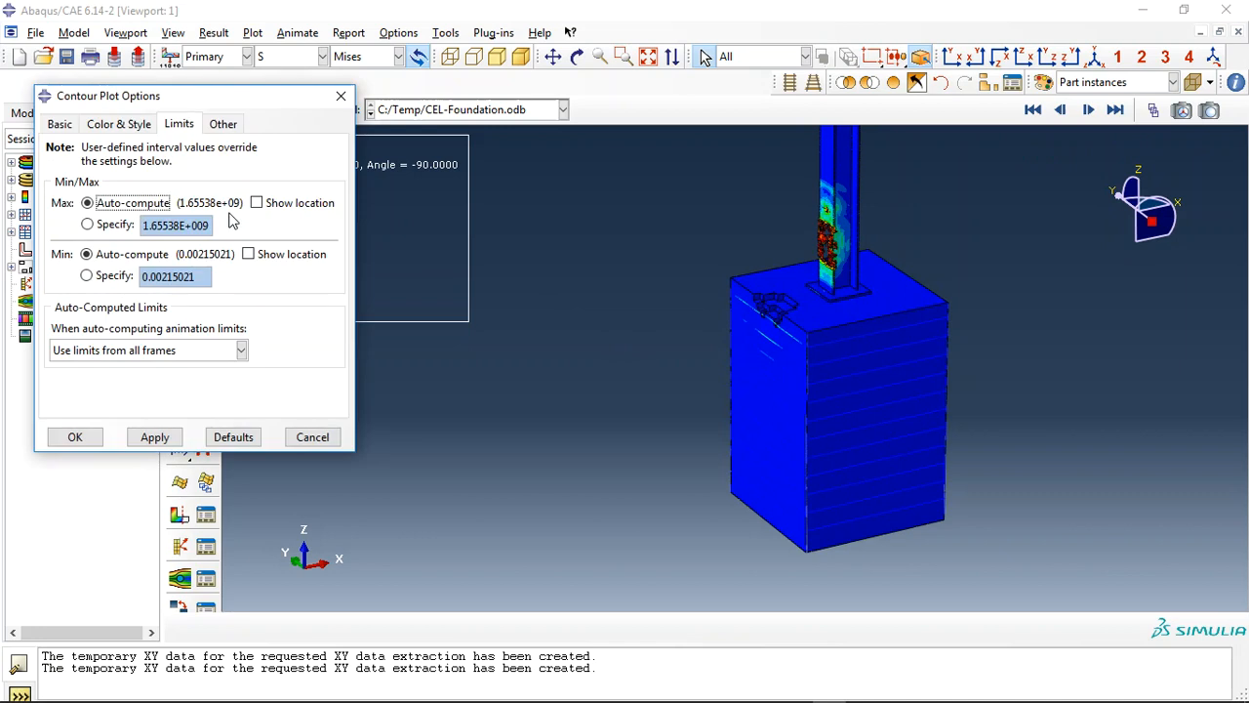
- Set the Mises contour maximum to a specified 1.65538e+05 and play the column deformation animation
{"action": "left_click", "coordinate": [86, 223]}
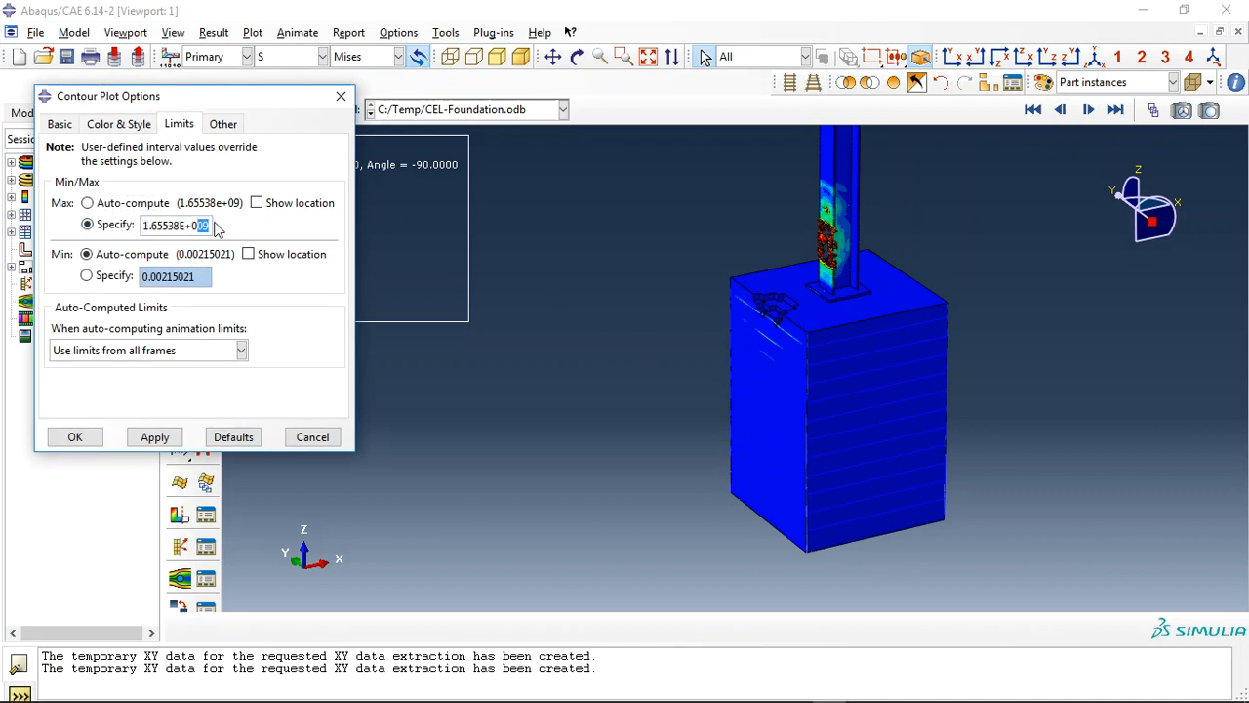
{"action": "type", "text": "1.65538e+05"}
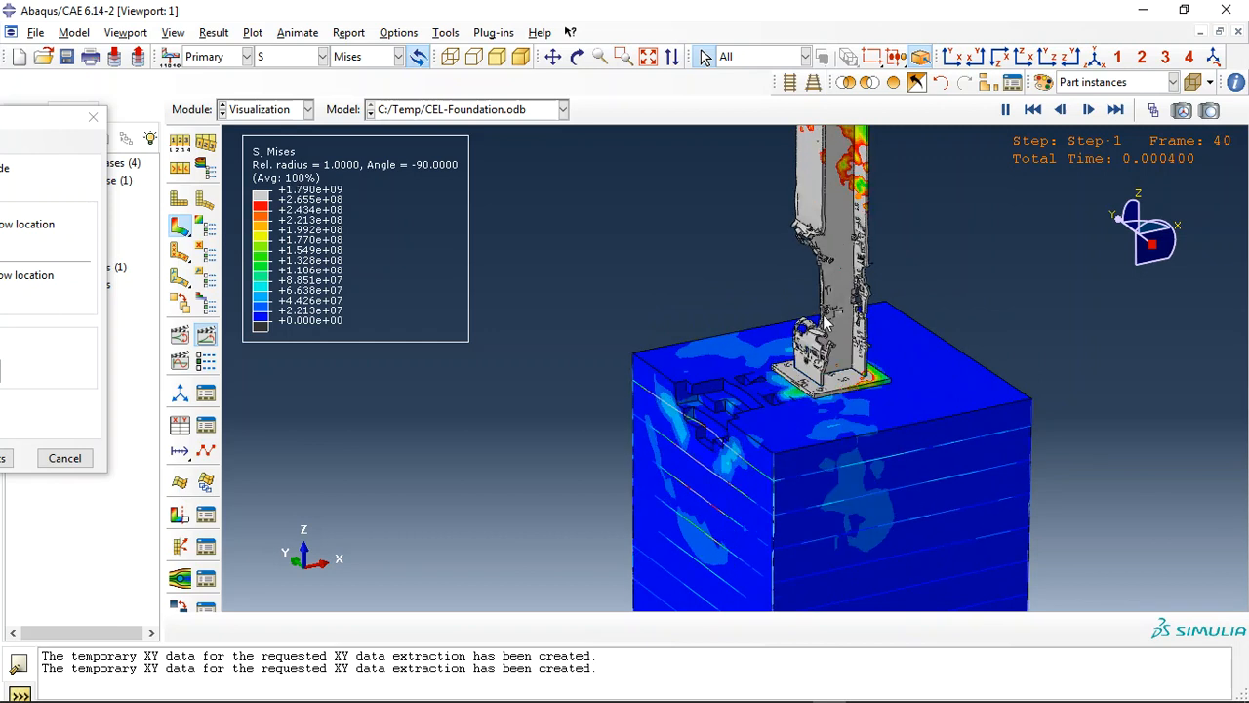
{"action": "left_click", "coordinate": [1114, 109]}
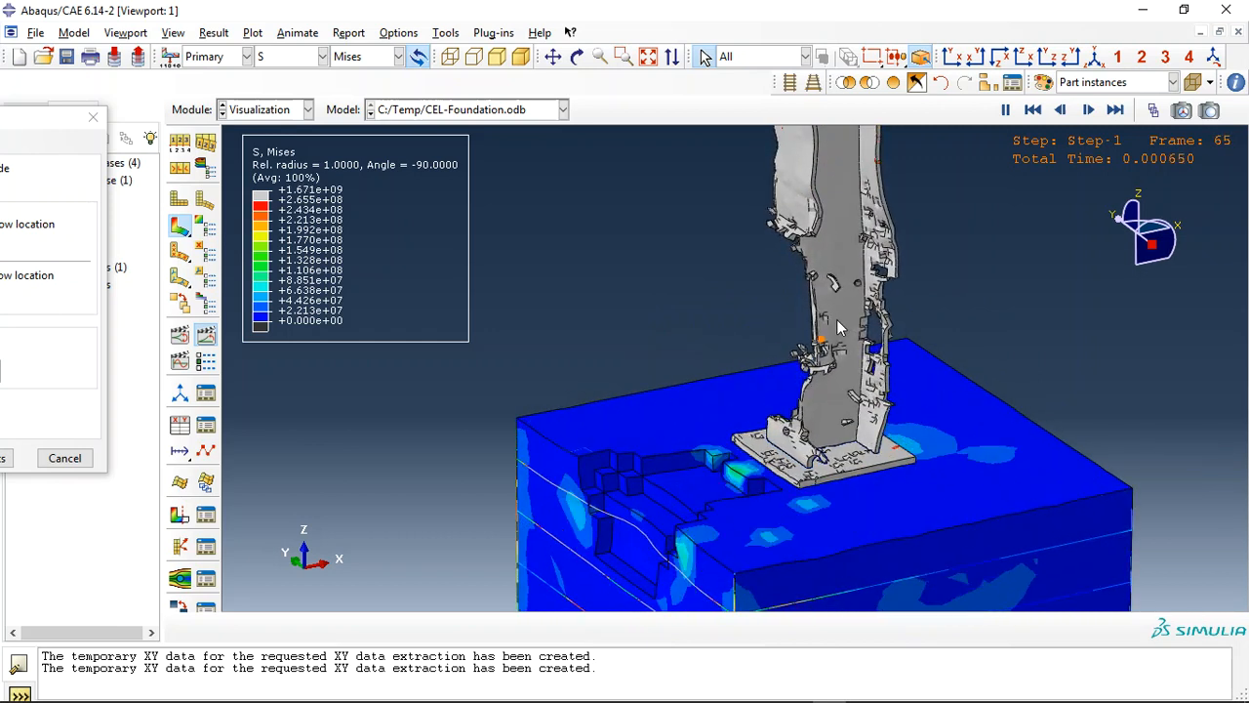
{"action": "left_click", "coordinate": [1089, 110]}
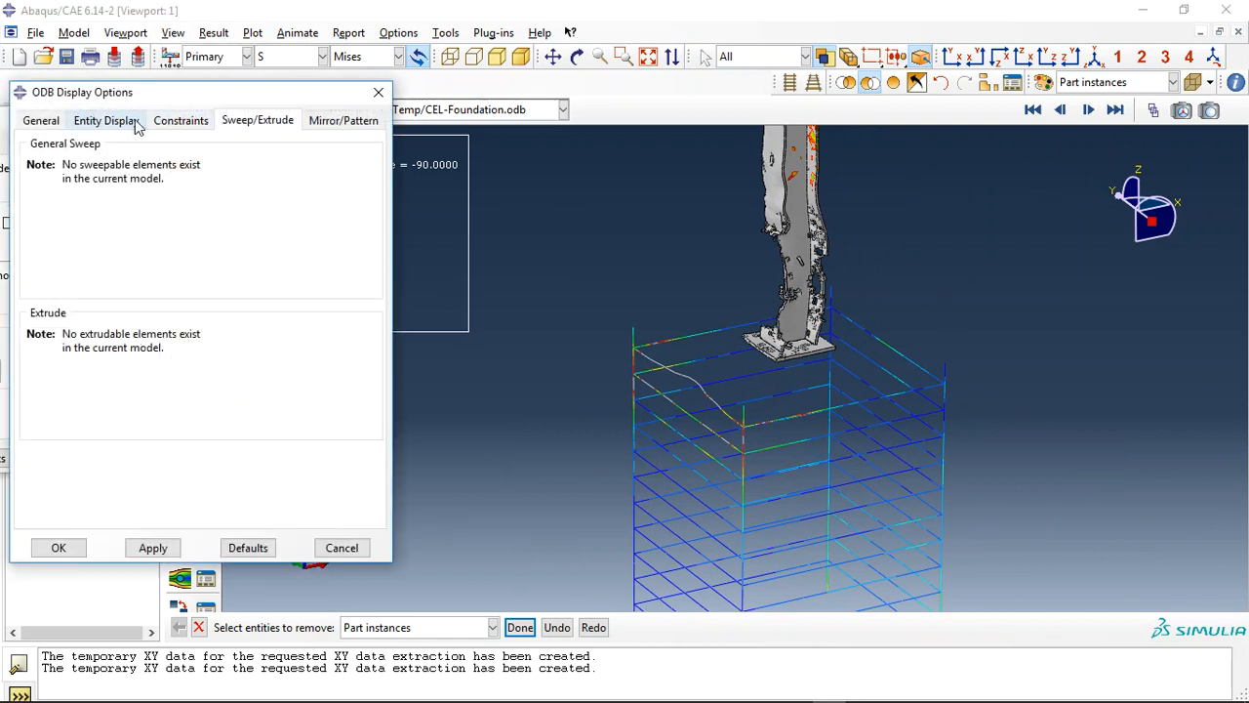
- Render the reinforcement bars as solid beam profiles coloured by Mises stress via ODB Display General settings
{"action": "left_click", "coordinate": [41, 121]}
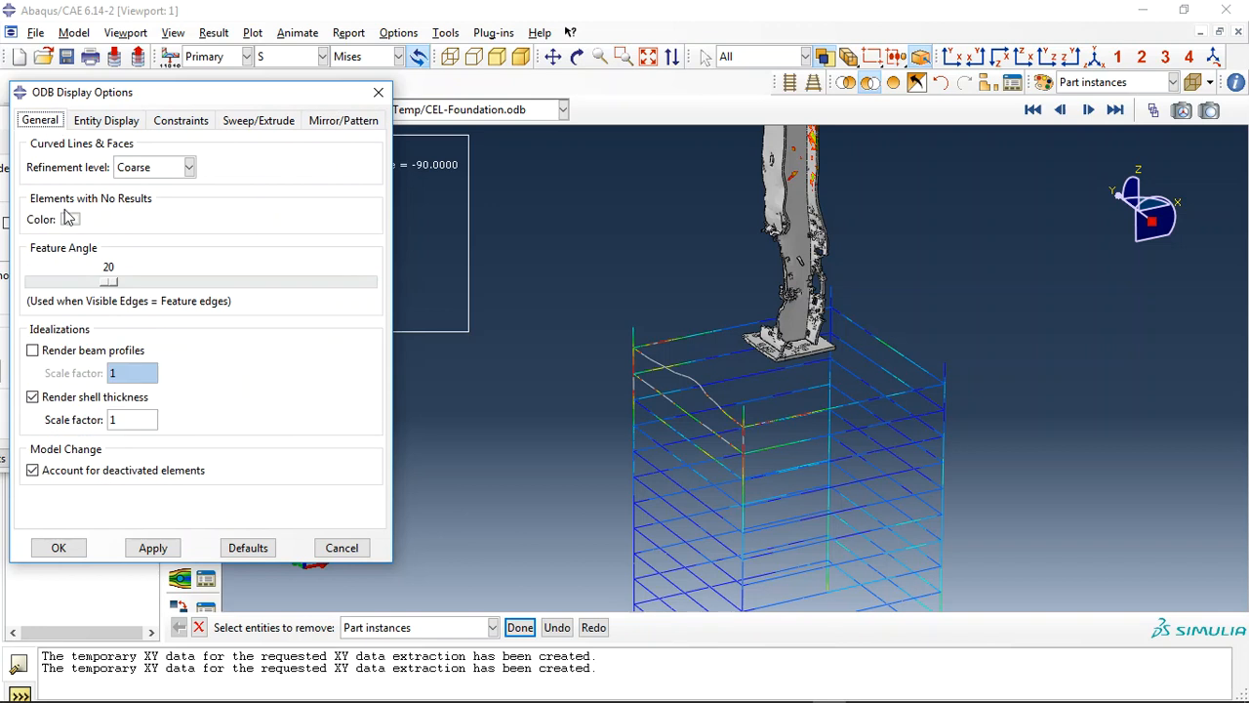
{"action": "left_click", "coordinate": [31, 349]}
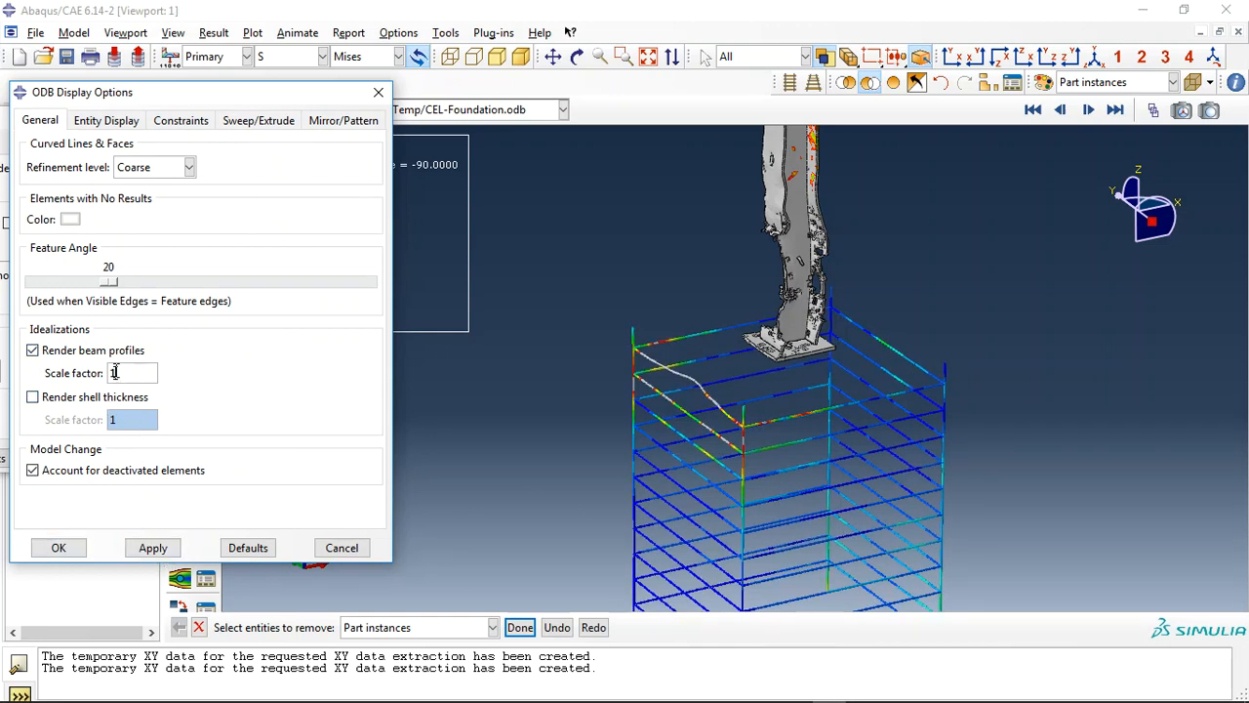
{"action": "left_click", "coordinate": [59, 547]}
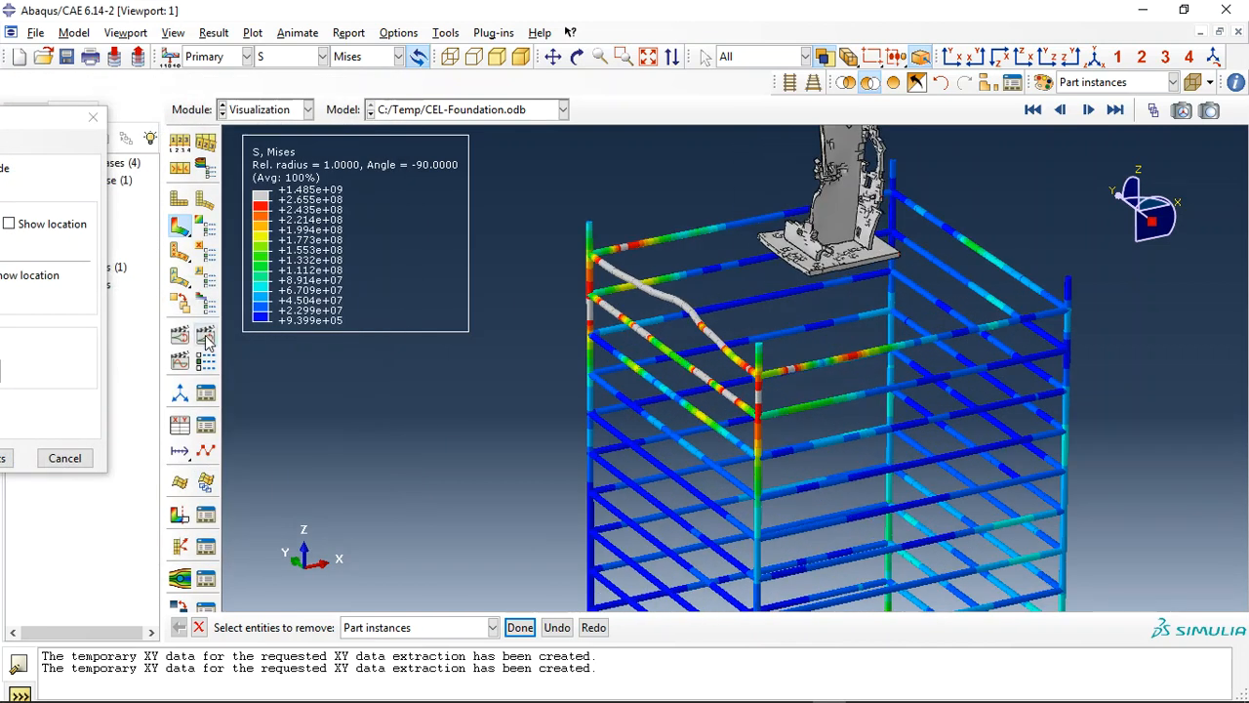
{"action": "left_click", "coordinate": [1117, 109]}
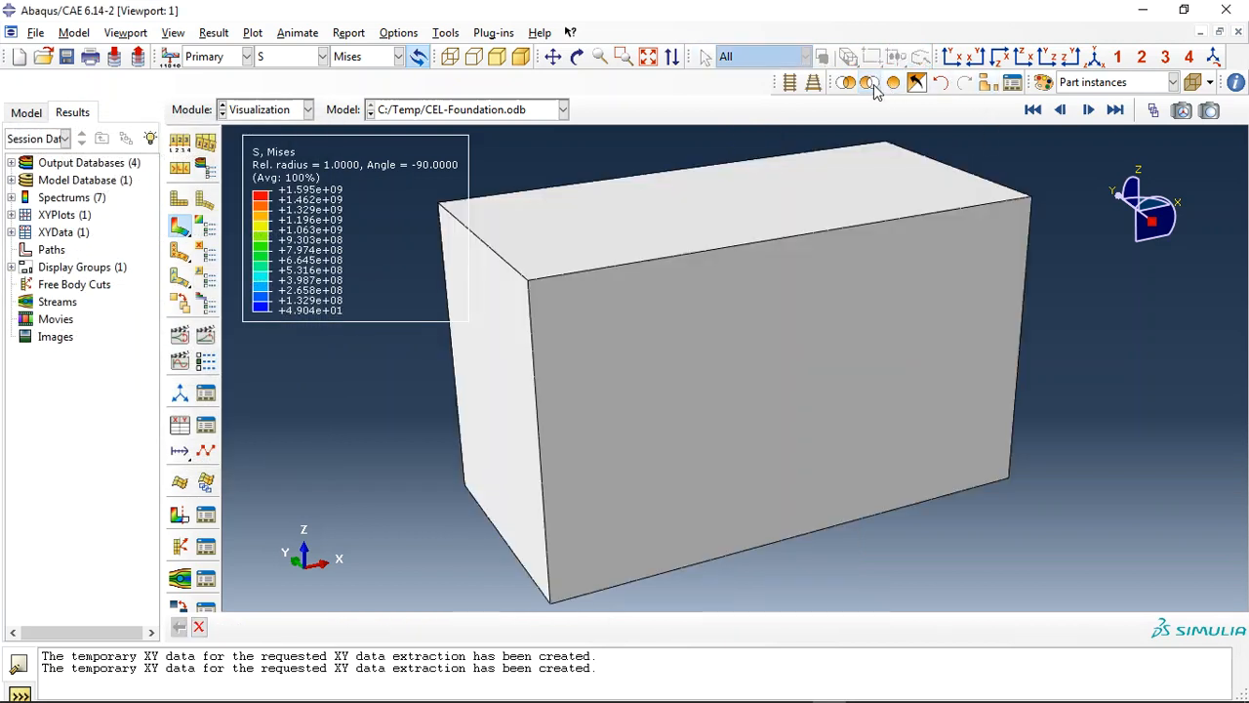
- Show the soil block and contour SDV_DAMAGE with visible mesh edges, animating the damage history
{"action": "left_click", "coordinate": [866, 82]}
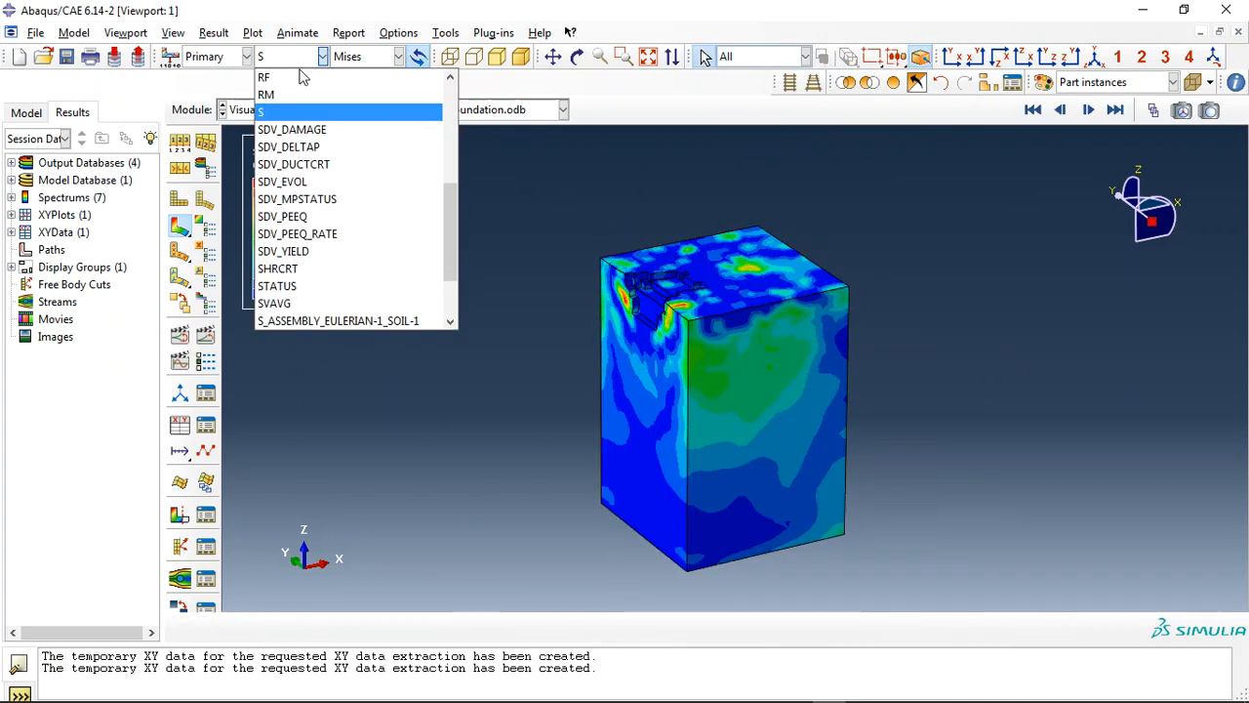
{"action": "left_click", "coordinate": [293, 129]}
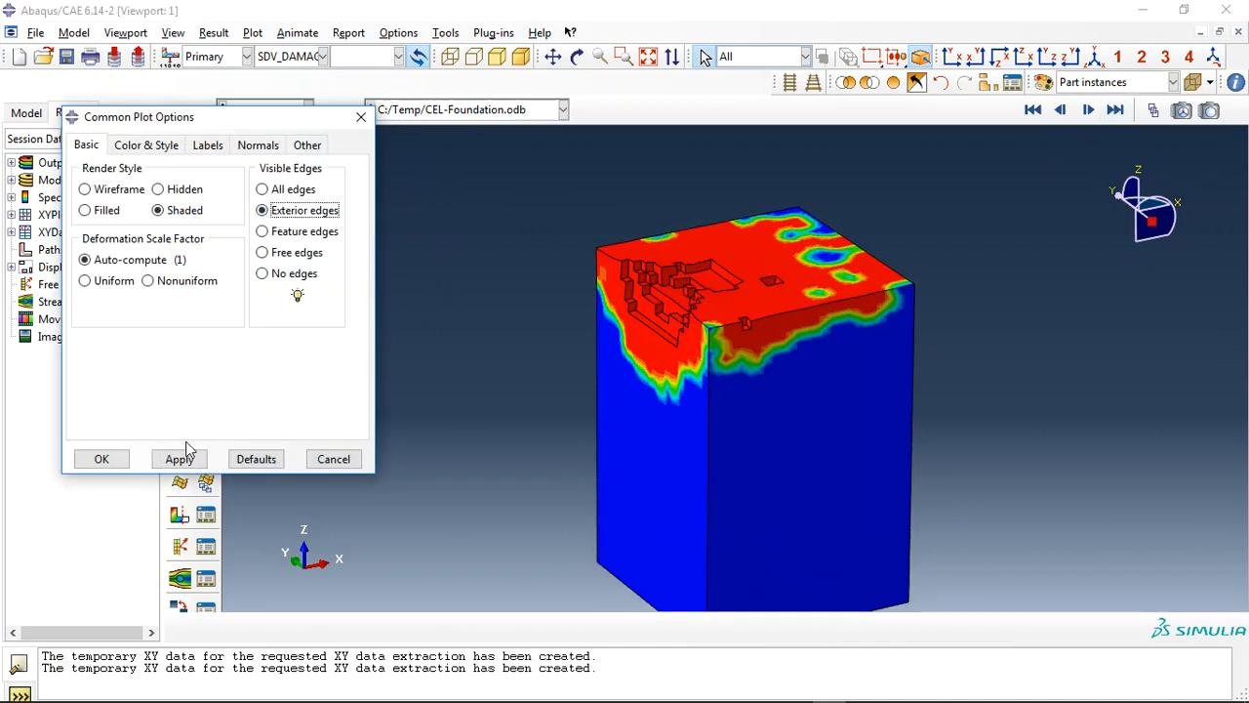
{"action": "left_click", "coordinate": [179, 459]}
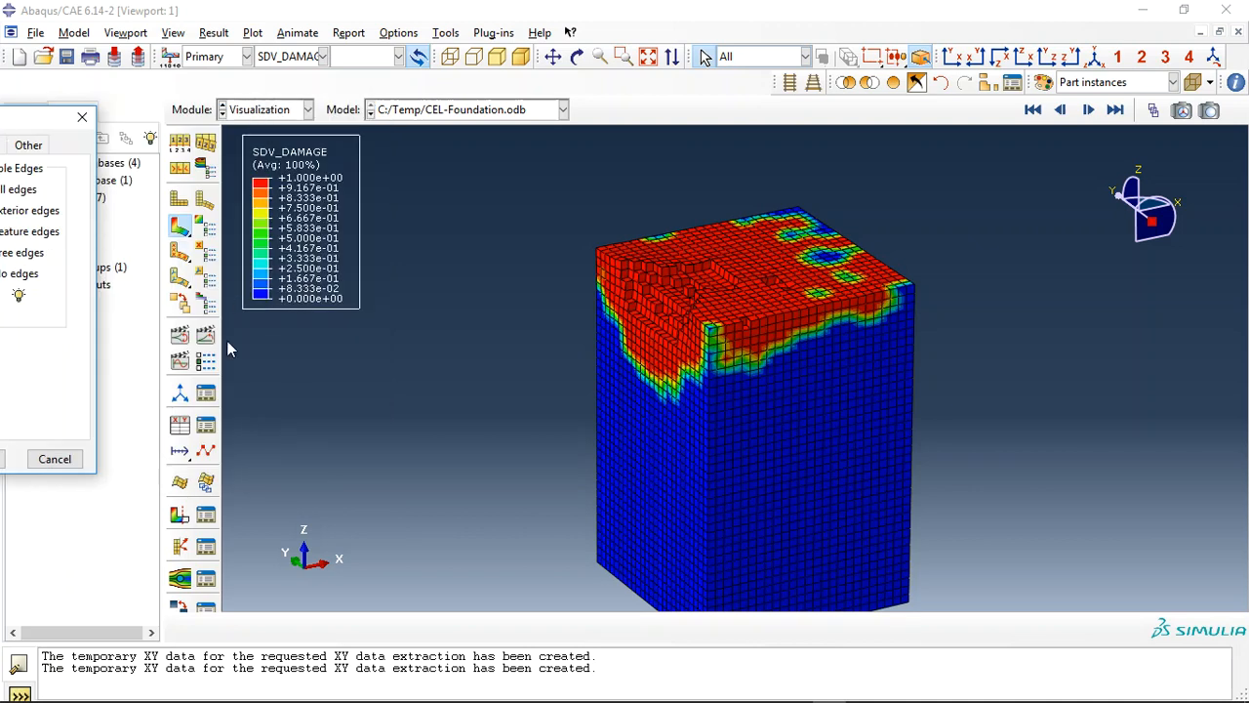
{"action": "left_click", "coordinate": [1089, 110]}
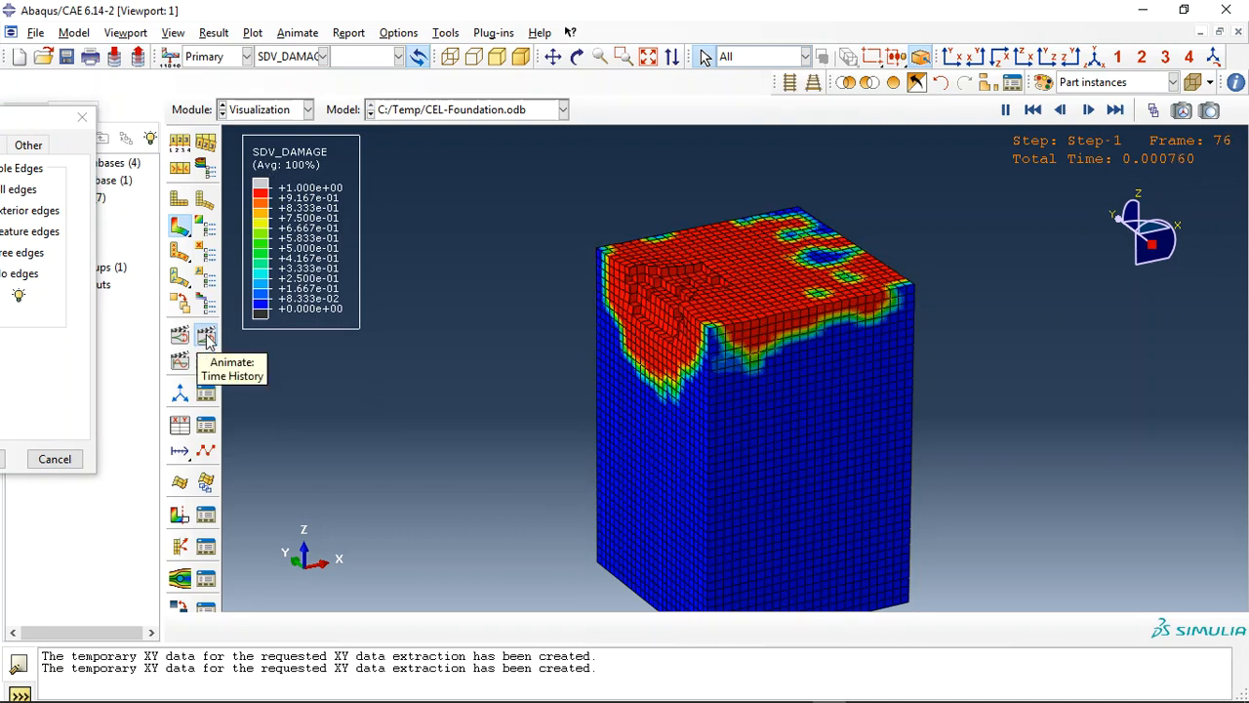
{"action": "left_click", "coordinate": [293, 55]}
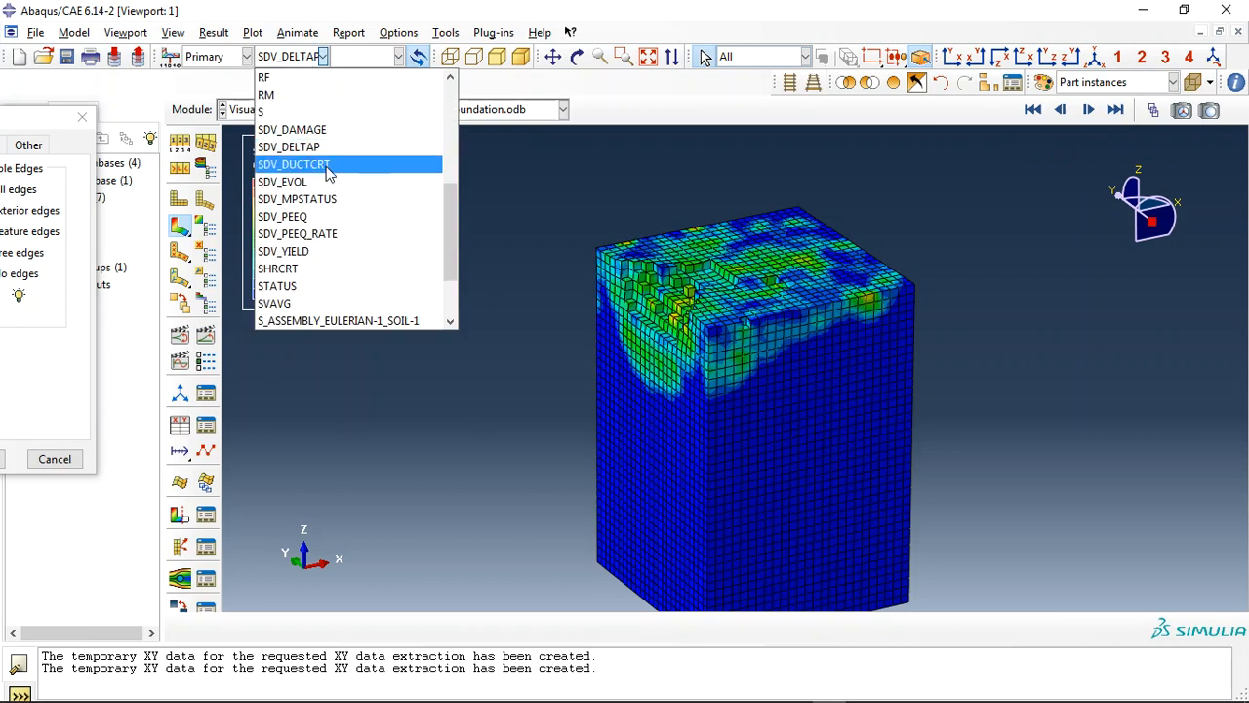
- Switch the contour variable to SDV_DUCTCRT and then SDV_PEEQ equivalent plastic strain
{"action": "left_click", "coordinate": [281, 215]}
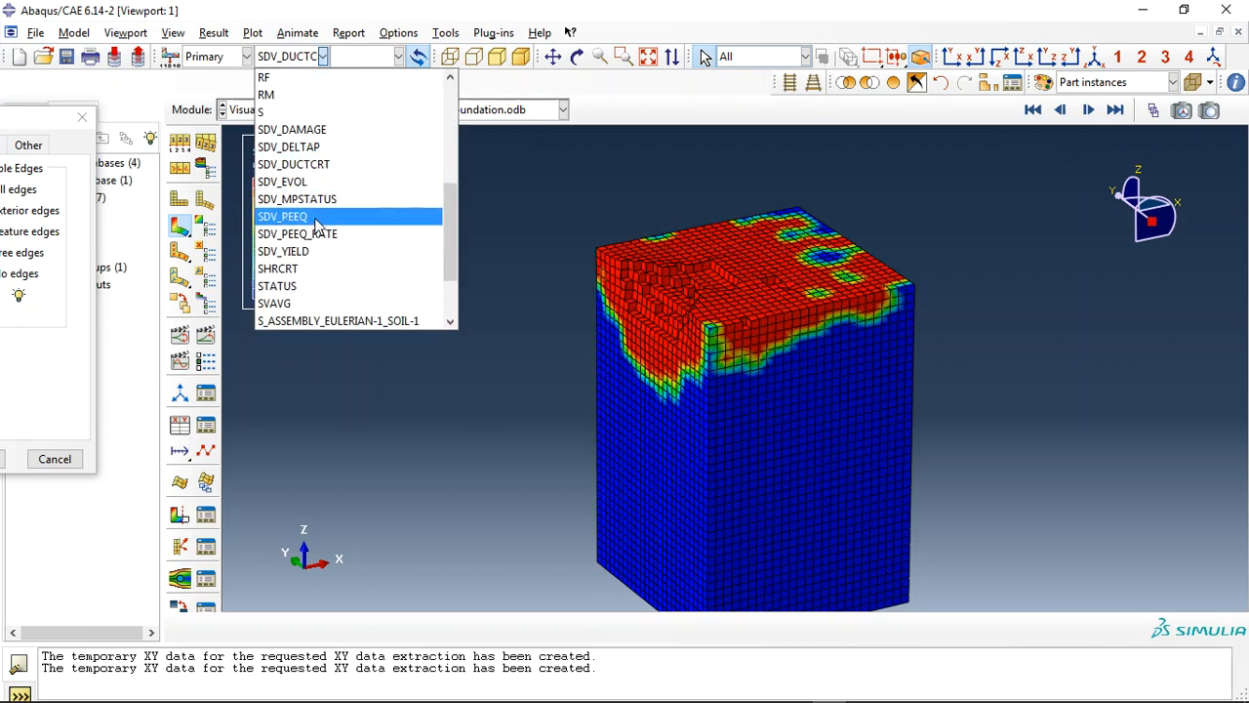
{"action": "left_click", "coordinate": [281, 215]}
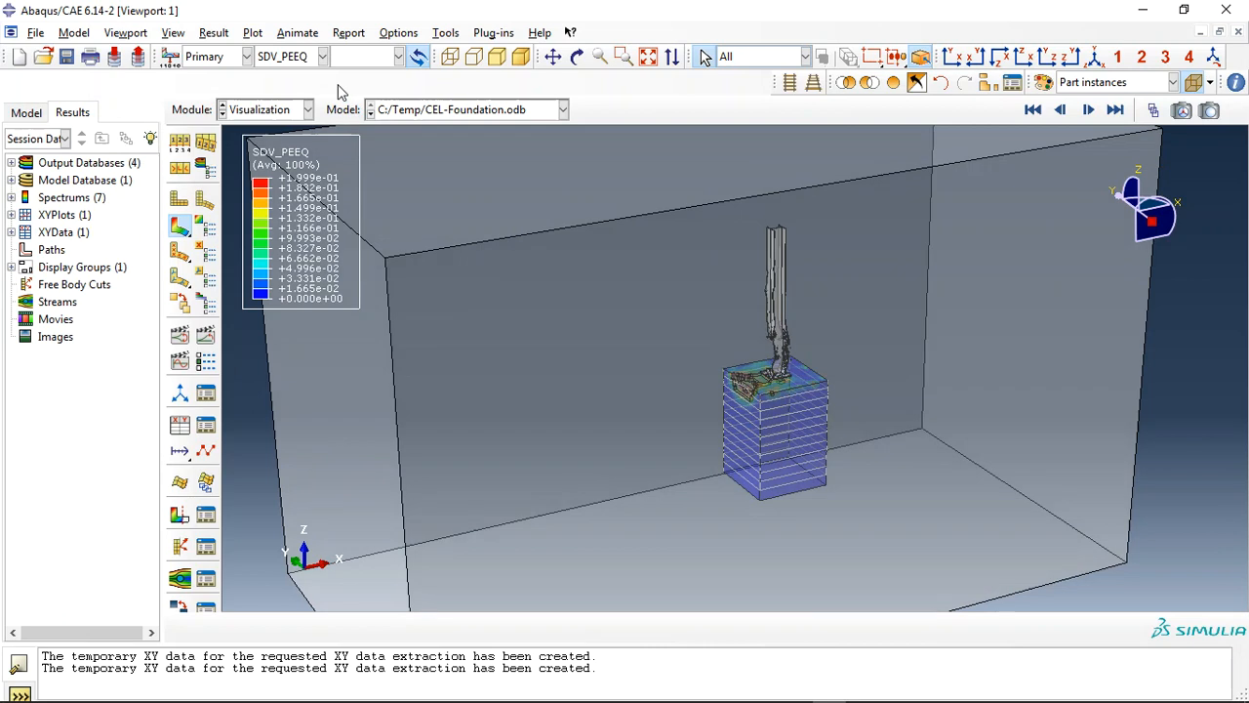
- Change the displayed SVAVG invariant, then return the contour to the S stress variable
{"action": "left_click", "coordinate": [322, 55]}
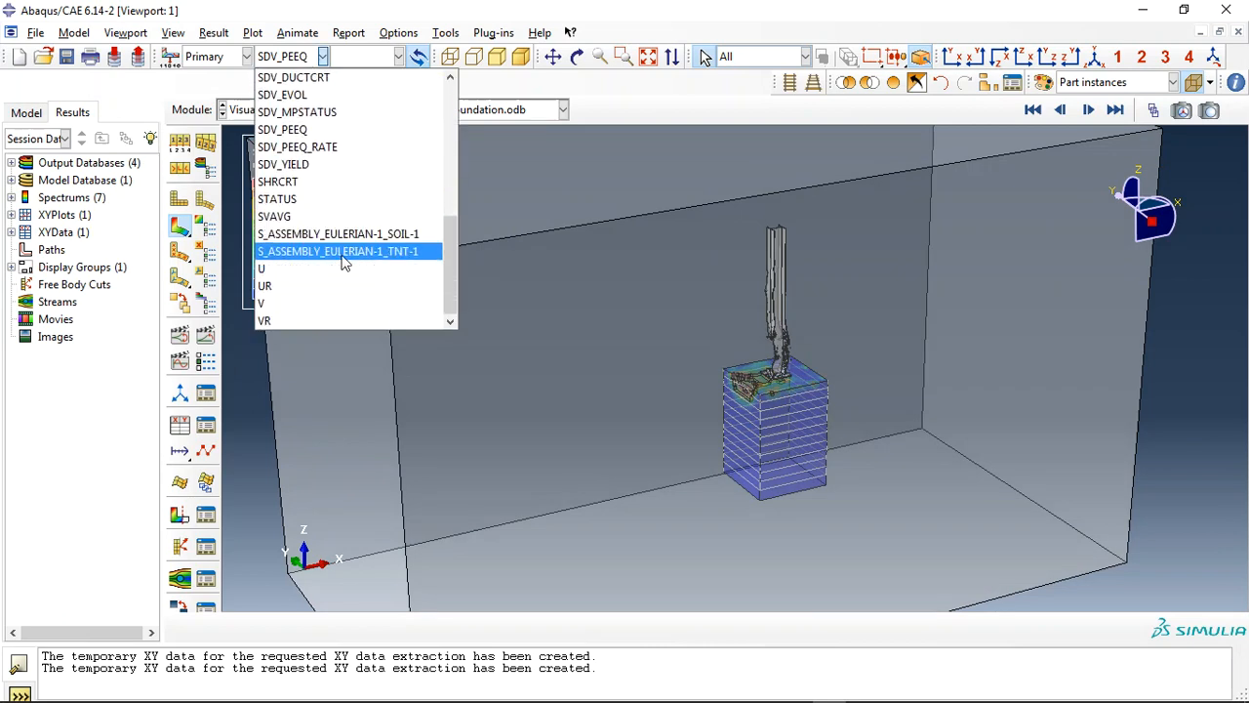
{"action": "mouse_move", "coordinate": [340, 234]}
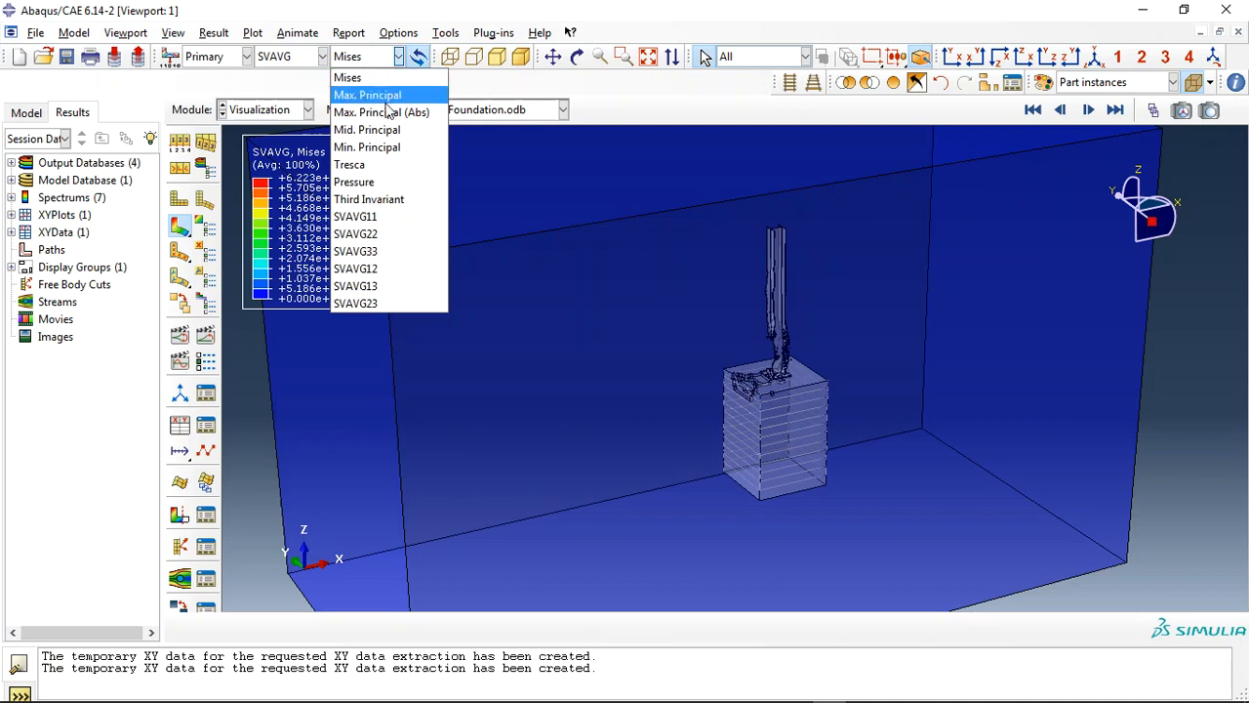
{"action": "left_click", "coordinate": [354, 181]}
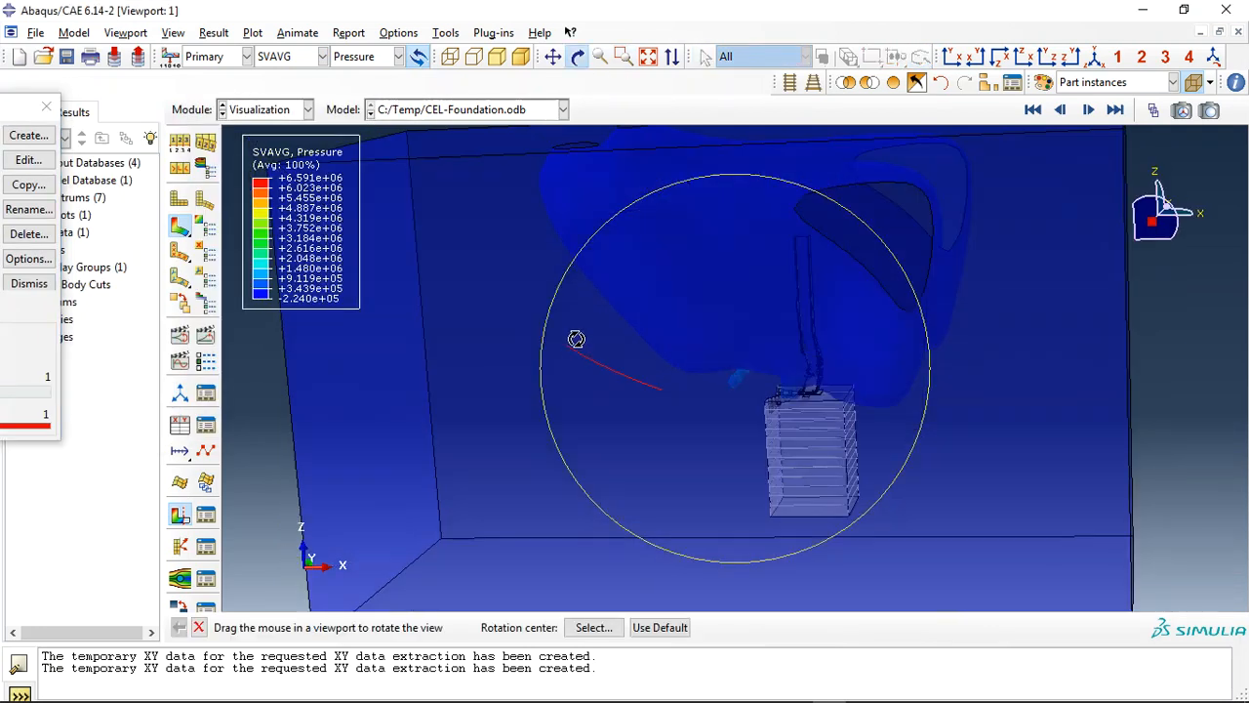
{"action": "left_click", "coordinate": [322, 54]}
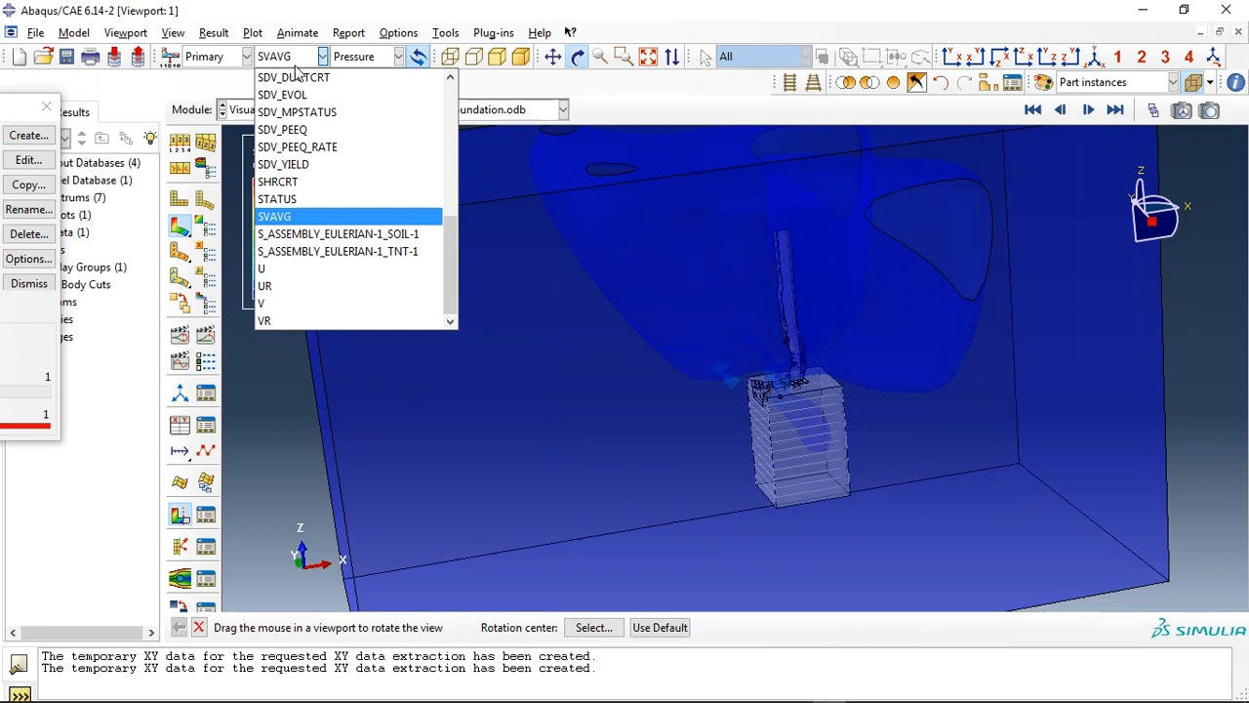
{"action": "left_click", "coordinate": [274, 215]}
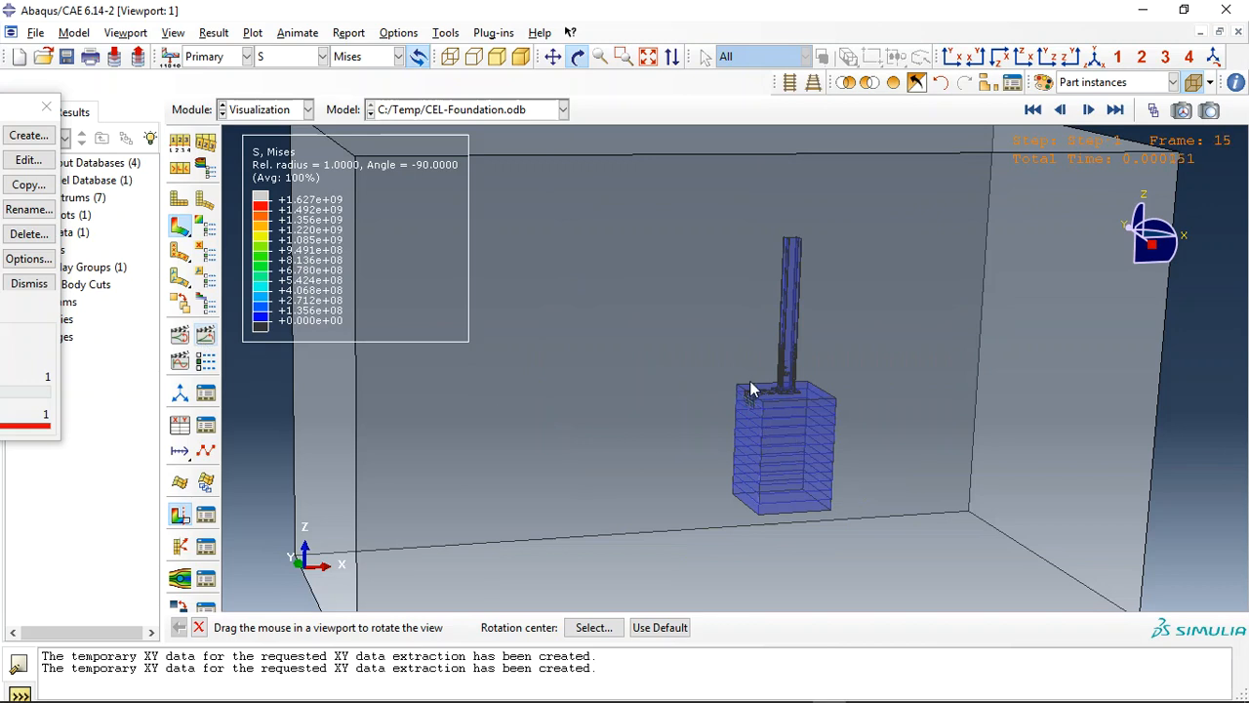
- Advance the explosion animation to frame 34 showing the blast cloud beside the column
{"action": "left_click", "coordinate": [1089, 110]}
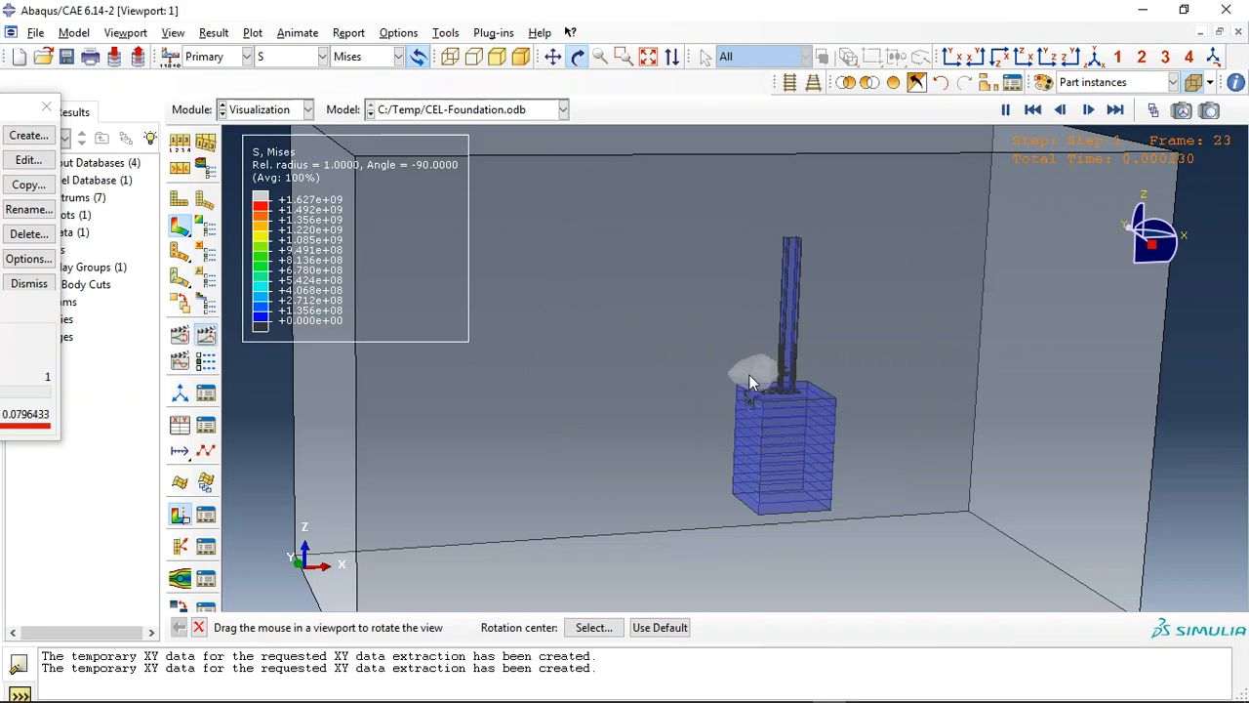
{"action": "left_click", "coordinate": [1089, 109]}
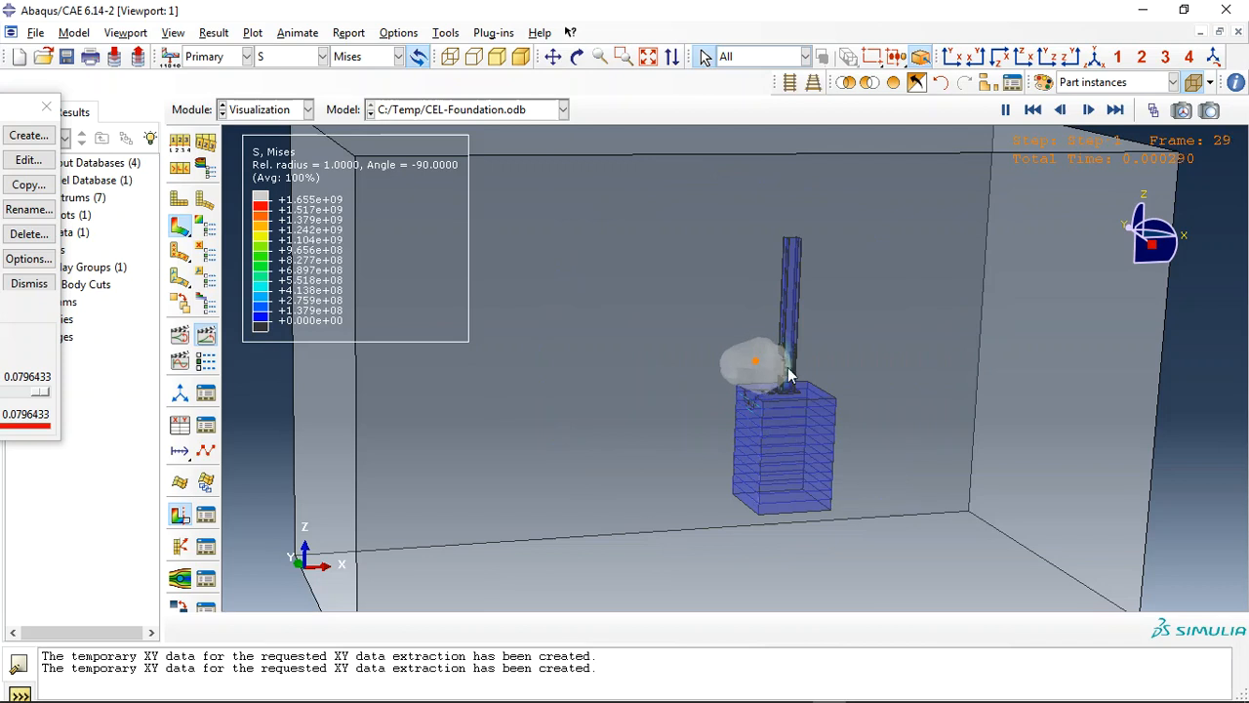
{"action": "left_click", "coordinate": [1089, 110]}
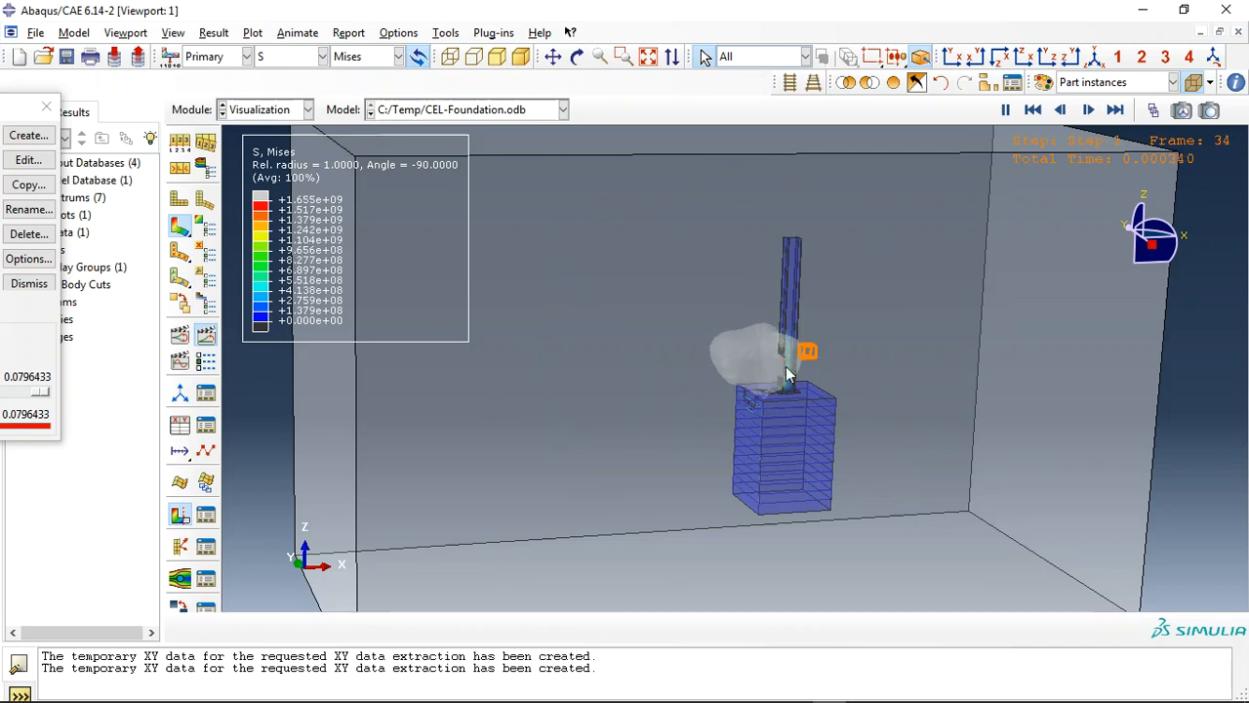
{"action": "left_click", "coordinate": [1087, 110]}
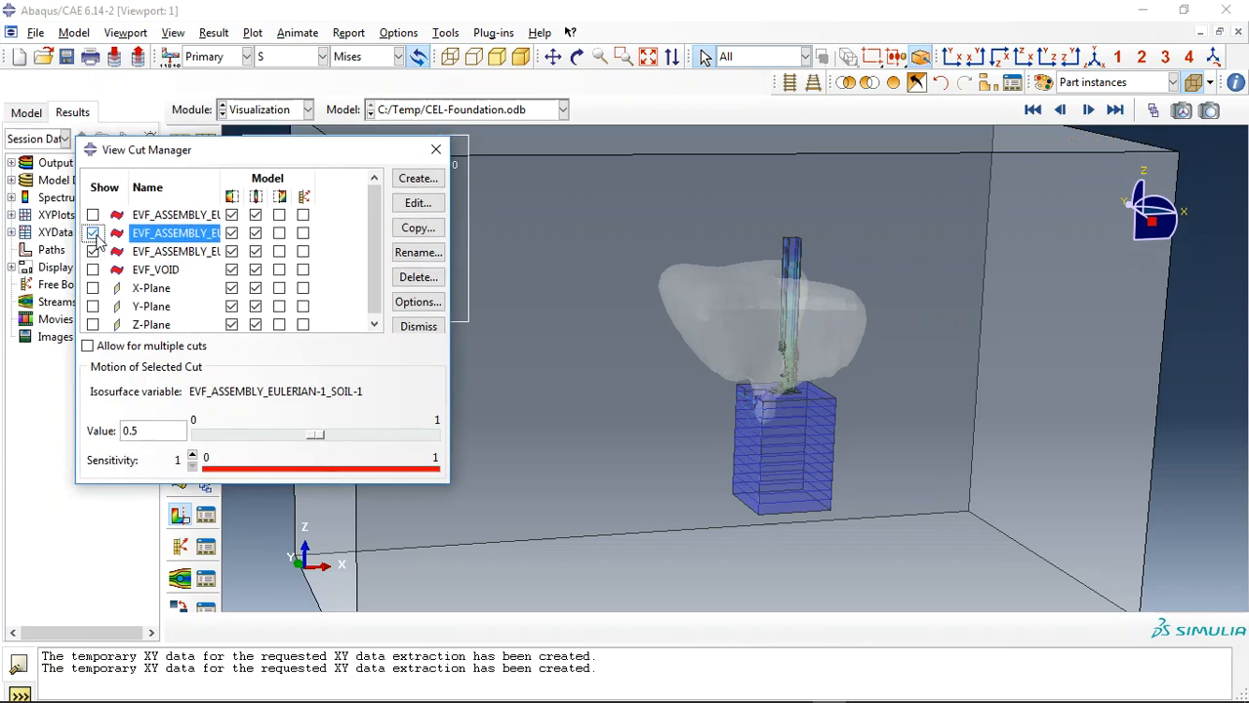
- Show the EVF_VOID volume-fraction cut as a white soil block and inspect the crater around the foundation
{"action": "left_click", "coordinate": [93, 213]}
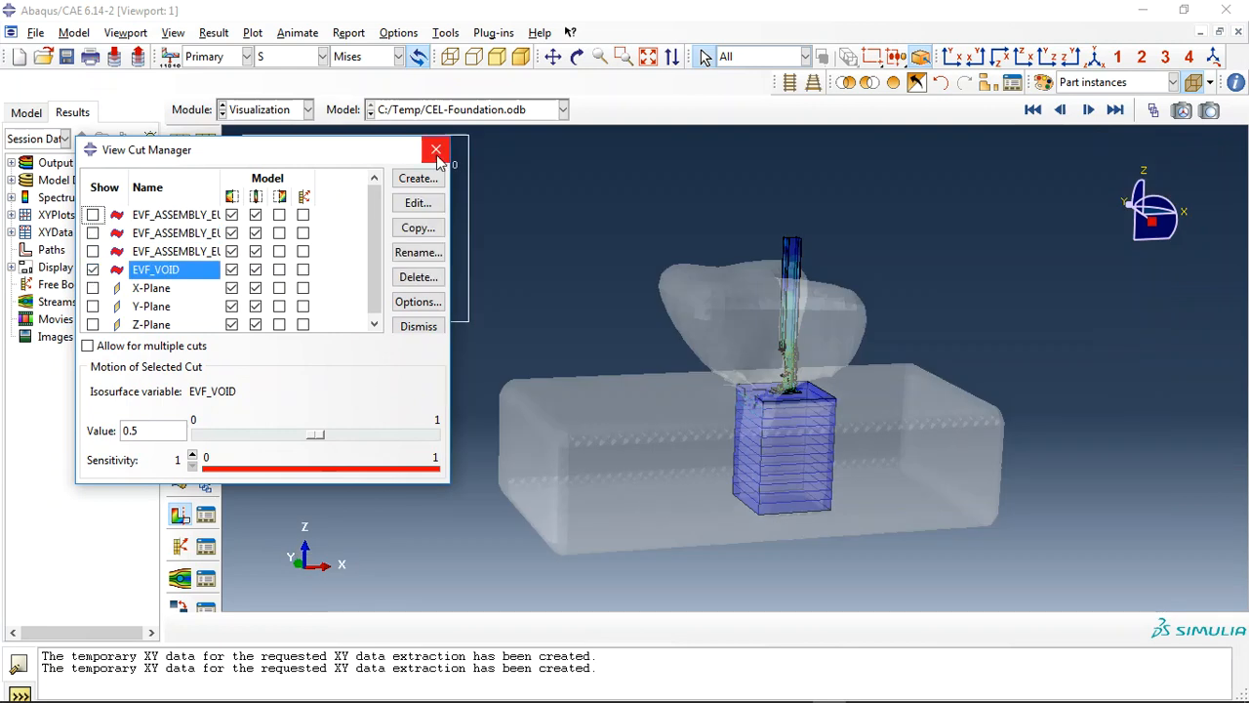
{"action": "left_click", "coordinate": [435, 148]}
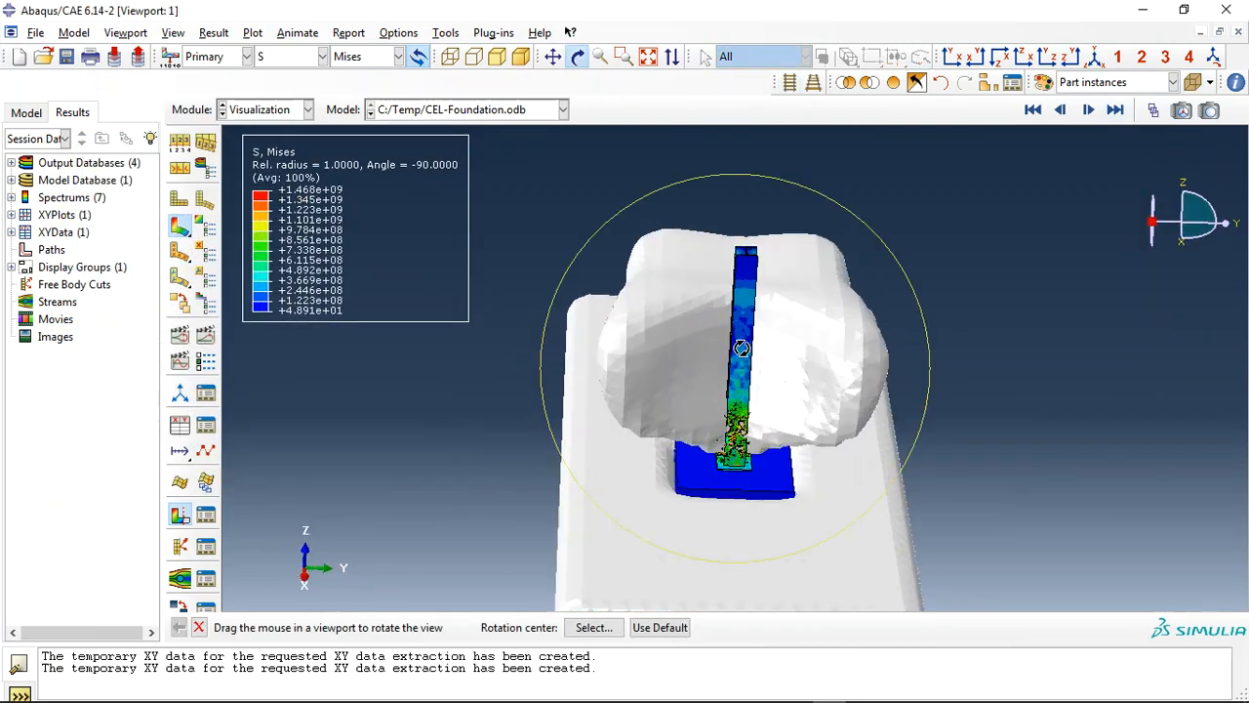
{"action": "left_click_drag", "start_coordinate": [741, 347], "coordinate": [878, 447]}
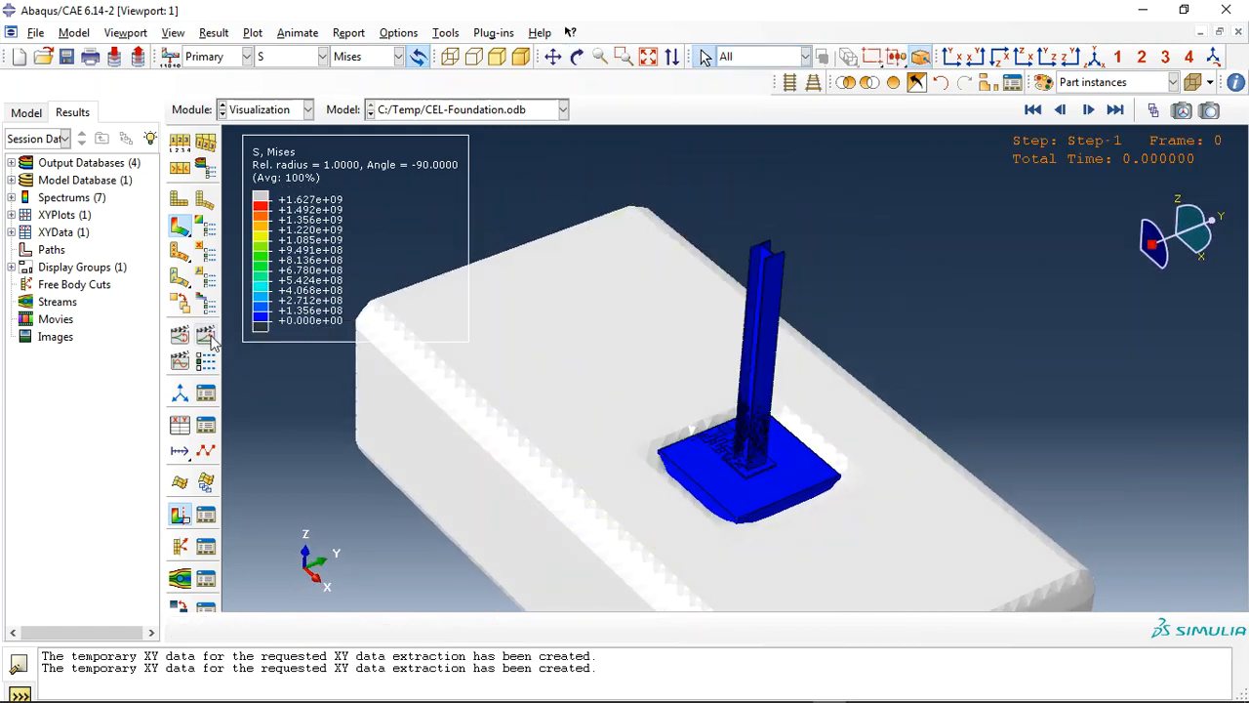
{"action": "left_click", "coordinate": [1089, 109]}
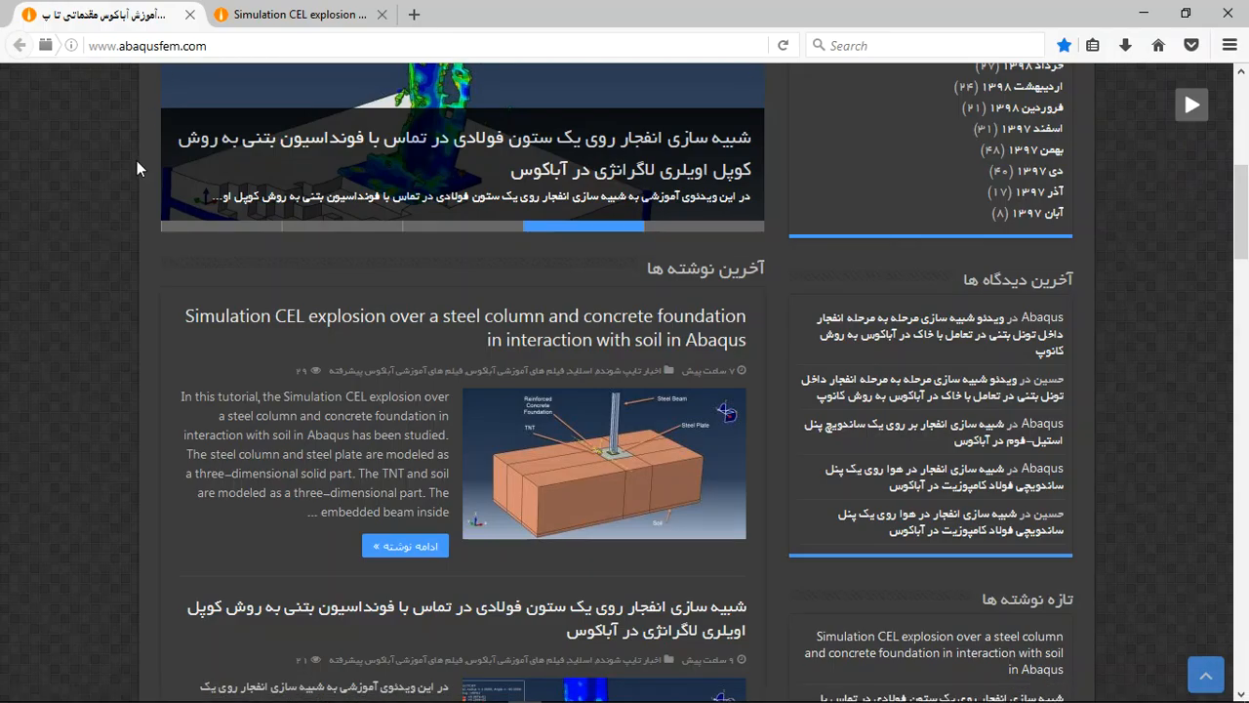
{"action": "mouse_move", "coordinate": [117, 249]}
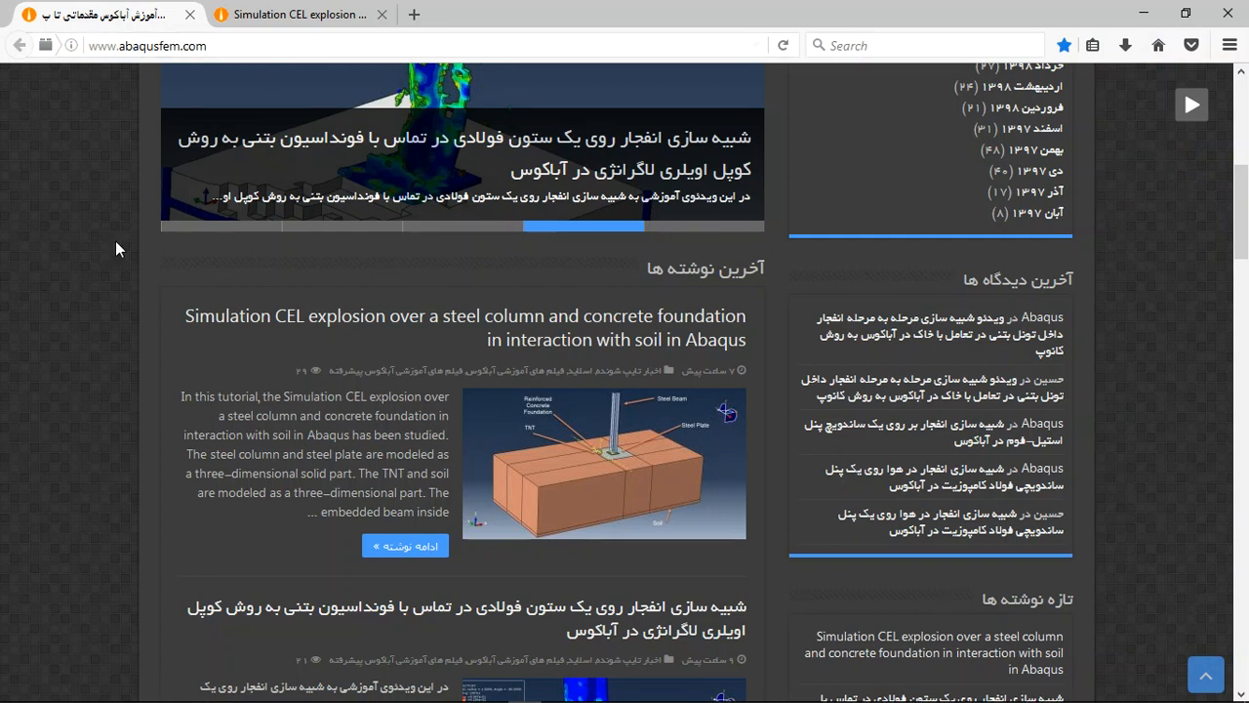
{"action": "mouse_move", "coordinate": [593, 349]}
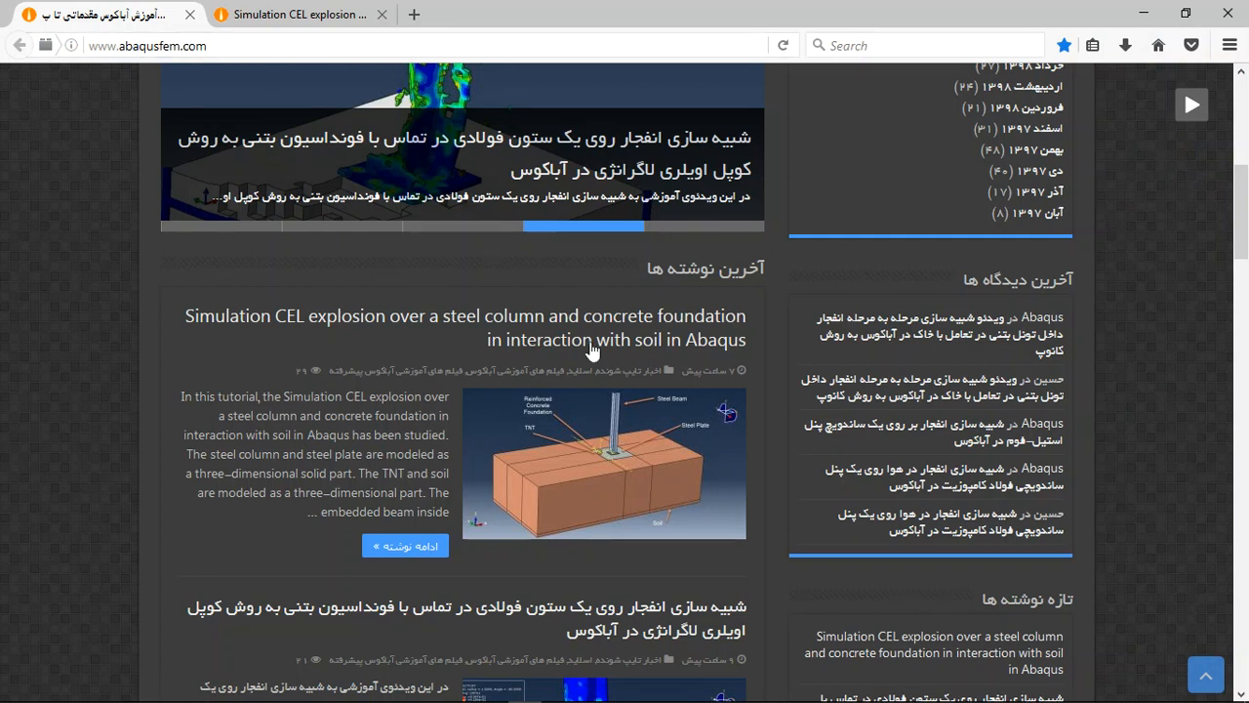
{"action": "mouse_move", "coordinate": [398, 383]}
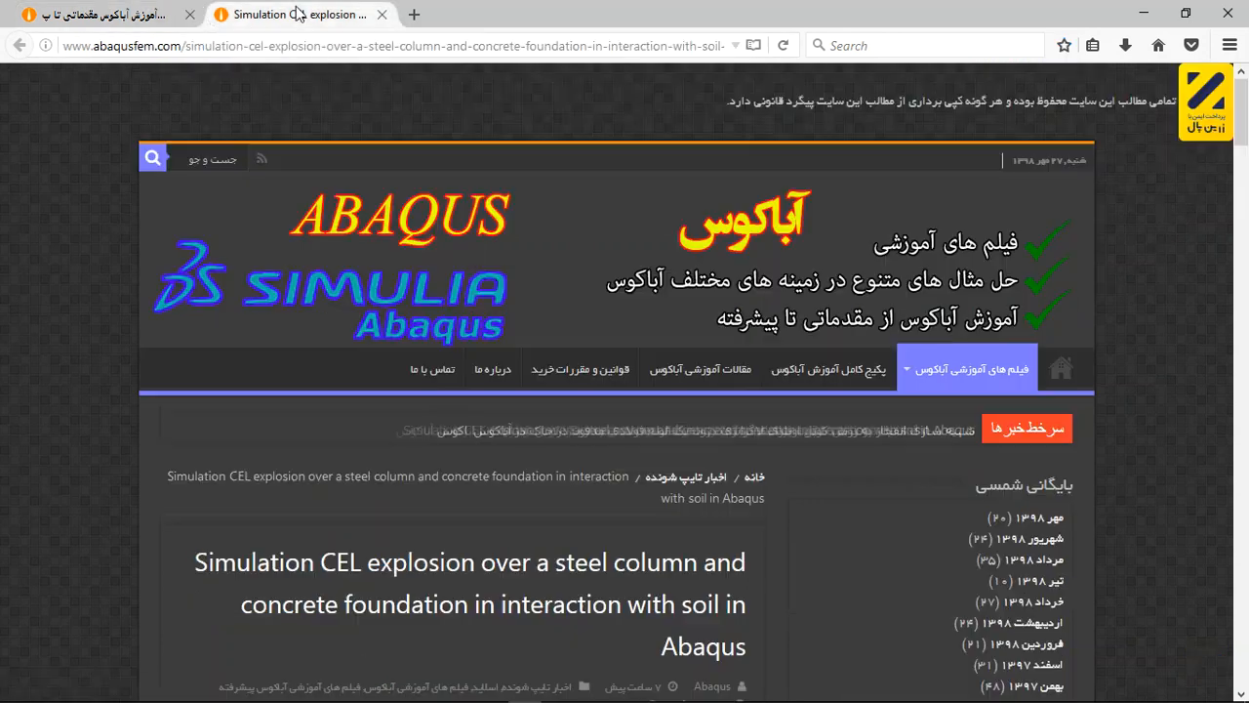
- Read the article down past its result figures and highlight the offered CAE, INP and video files
{"action": "scroll", "scroll_direction": "down", "scroll_amount": 3}
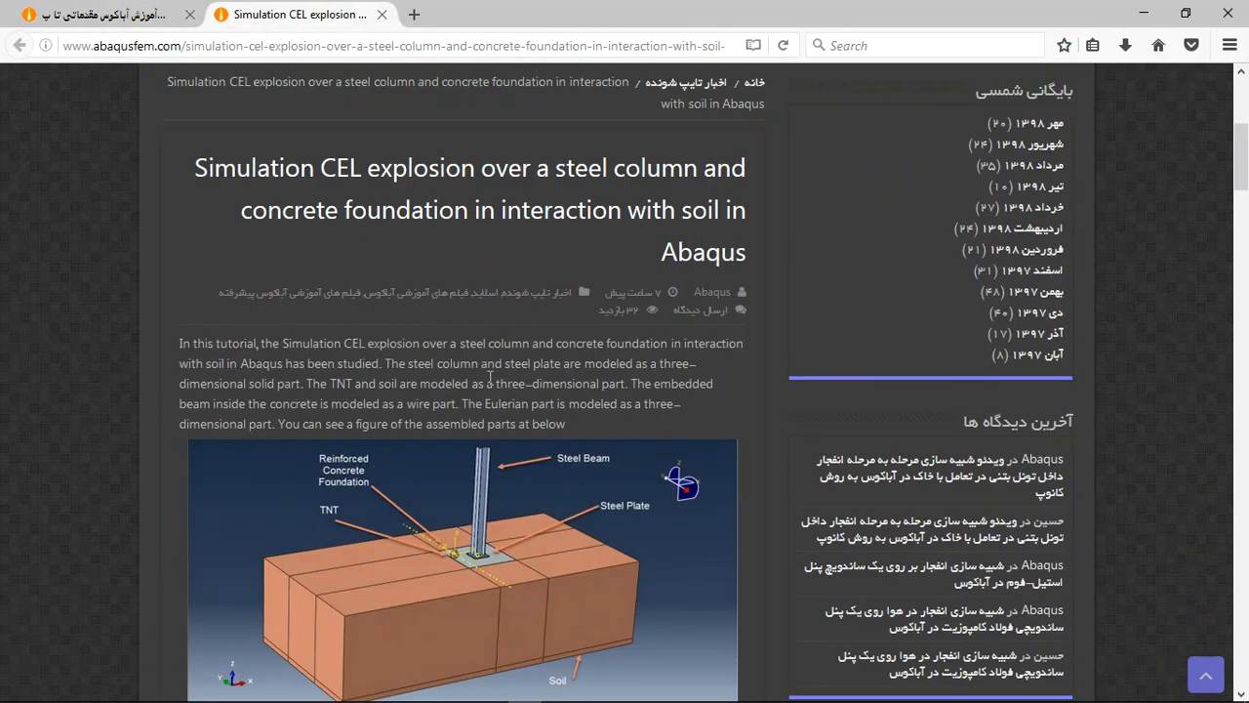
{"action": "scroll", "scroll_direction": "down", "scroll_amount": 3}
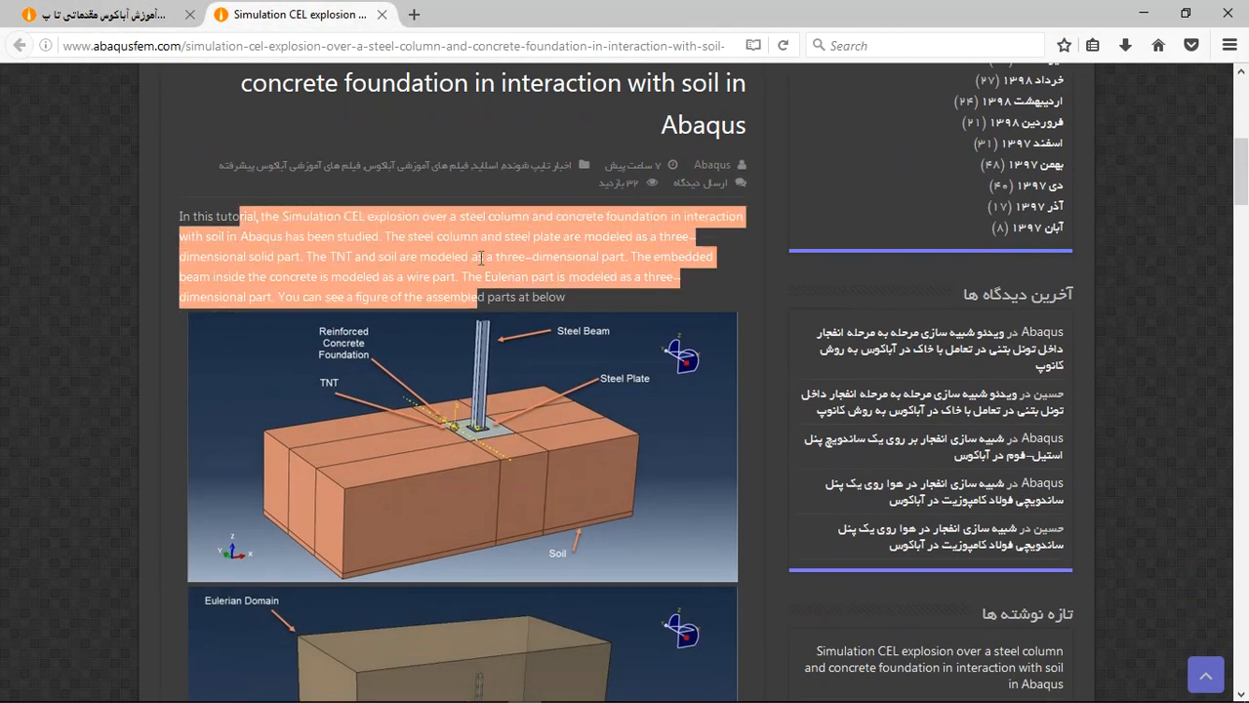
{"action": "scroll", "scroll_direction": "down", "scroll_amount": 3}
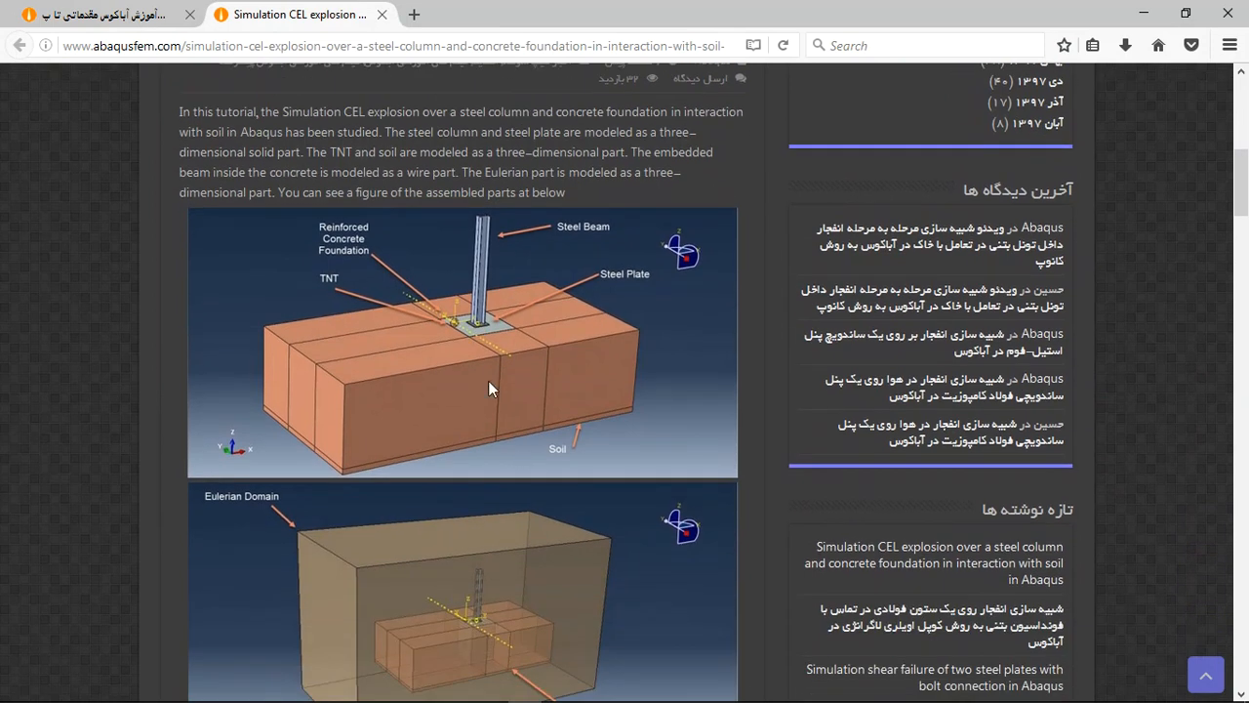
{"action": "scroll", "scroll_direction": "down", "scroll_amount": 3}
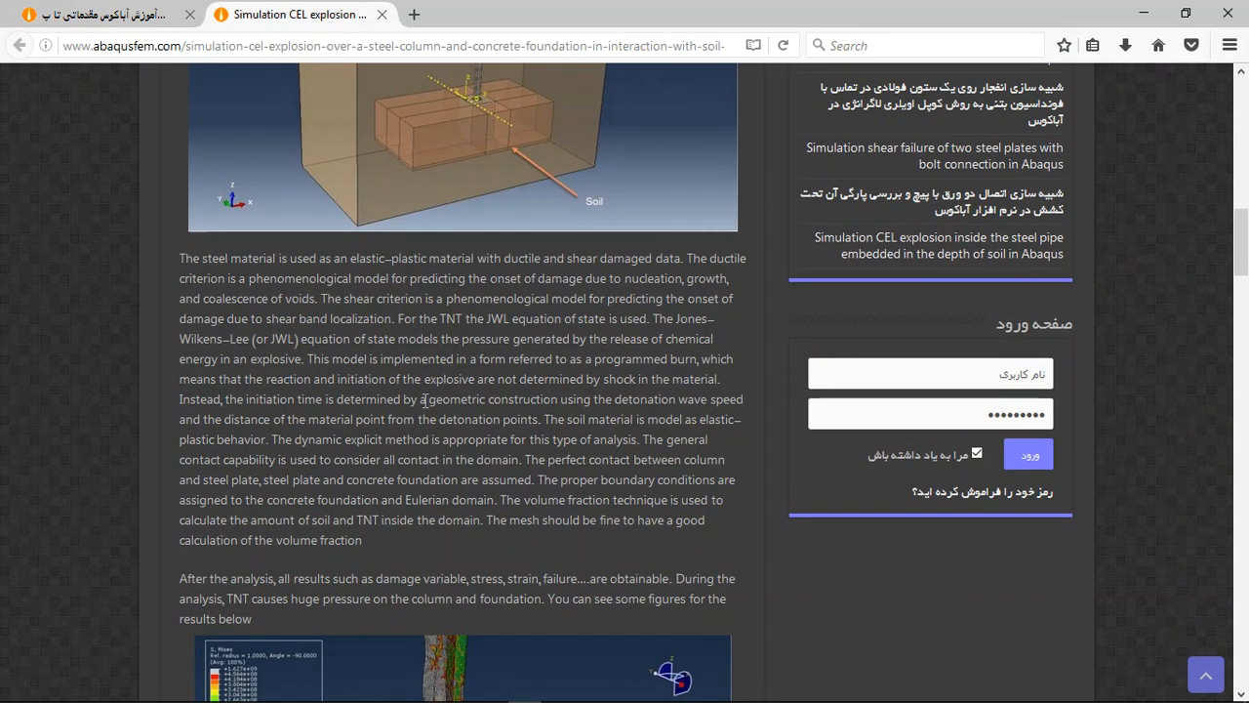
{"action": "scroll", "scroll_direction": "down", "scroll_amount": 3}
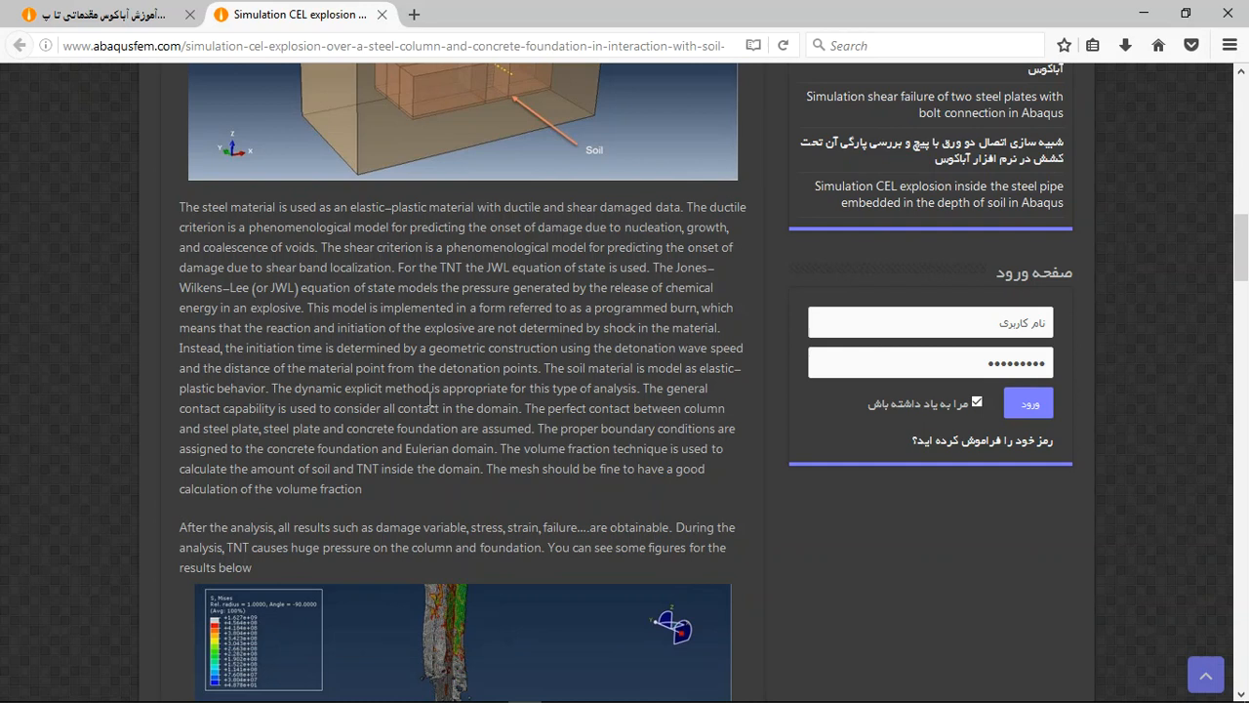
{"action": "scroll", "scroll_direction": "down", "scroll_amount": 3}
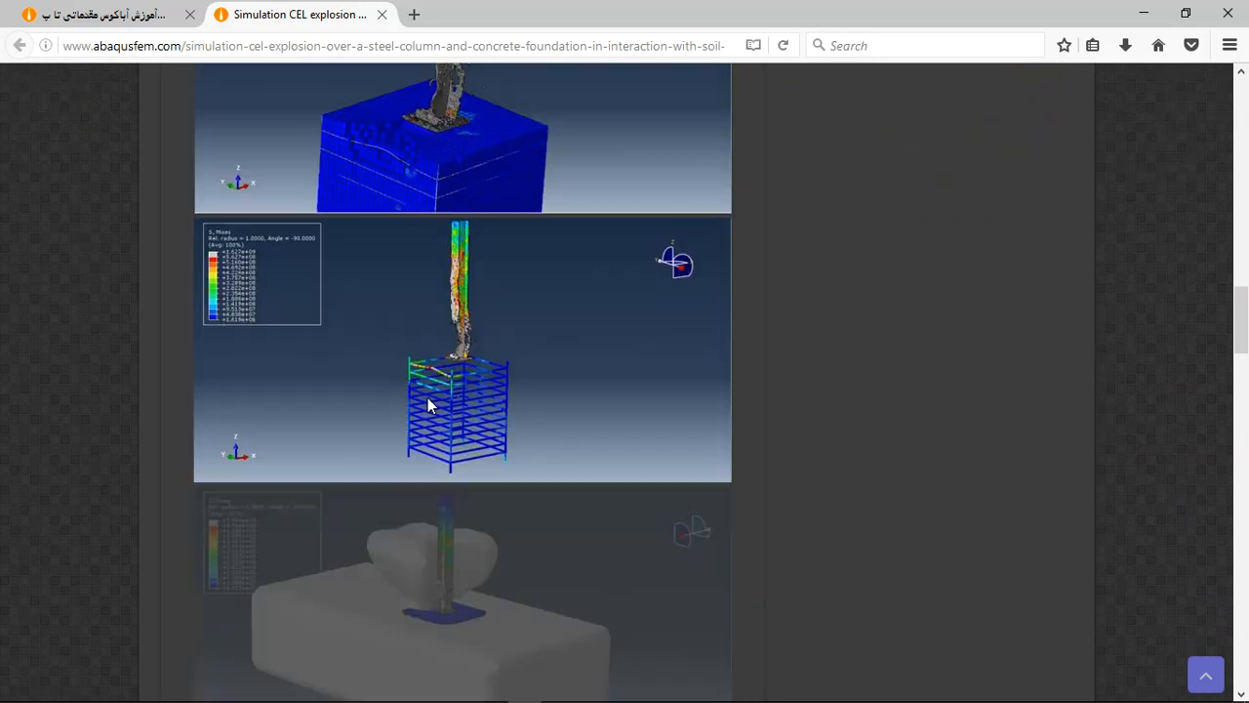
{"action": "scroll", "scroll_direction": "down", "scroll_amount": 3}
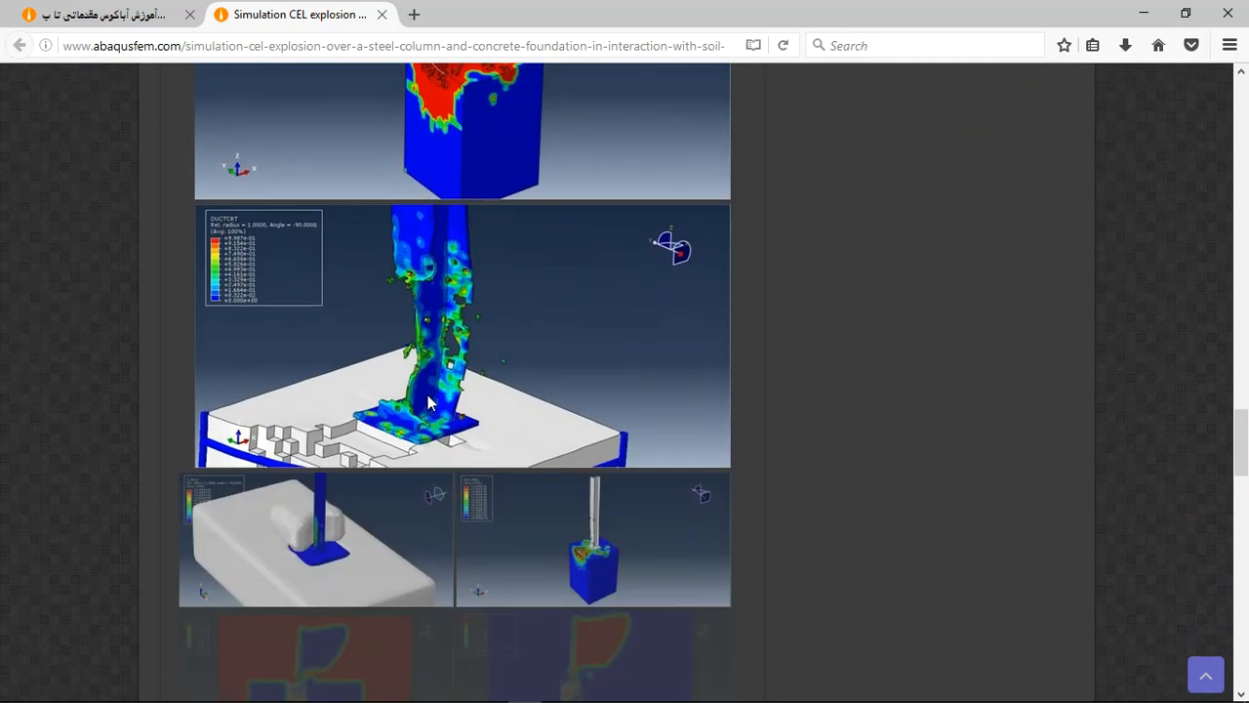
{"action": "scroll", "scroll_direction": "down", "scroll_amount": 3}
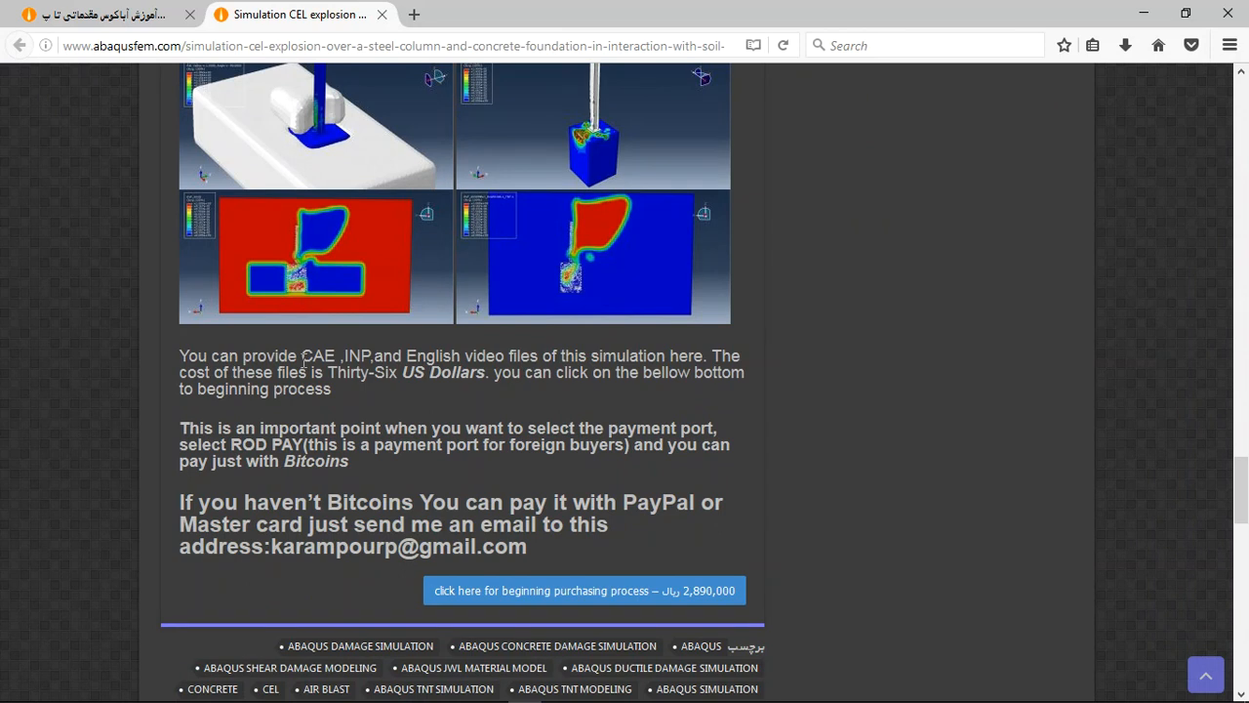
{"action": "left_click_drag", "start_coordinate": [301, 355], "coordinate": [456, 355]}
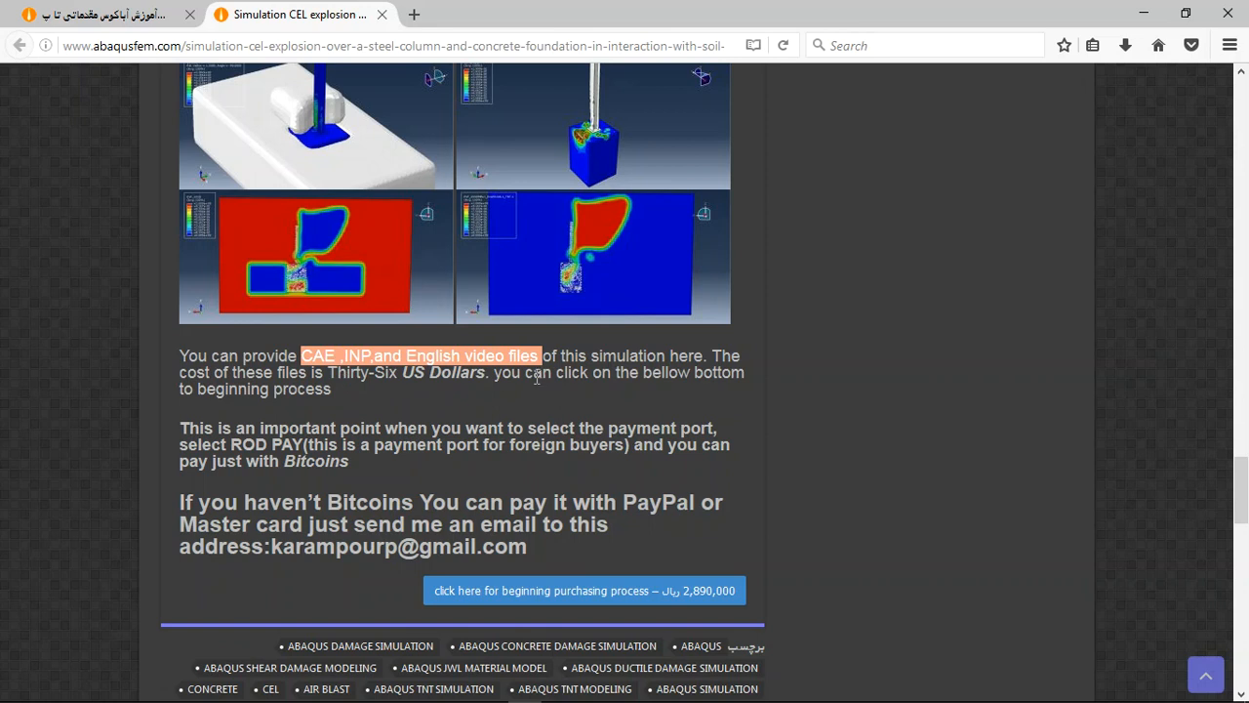
{"action": "mouse_move", "coordinate": [519, 449]}
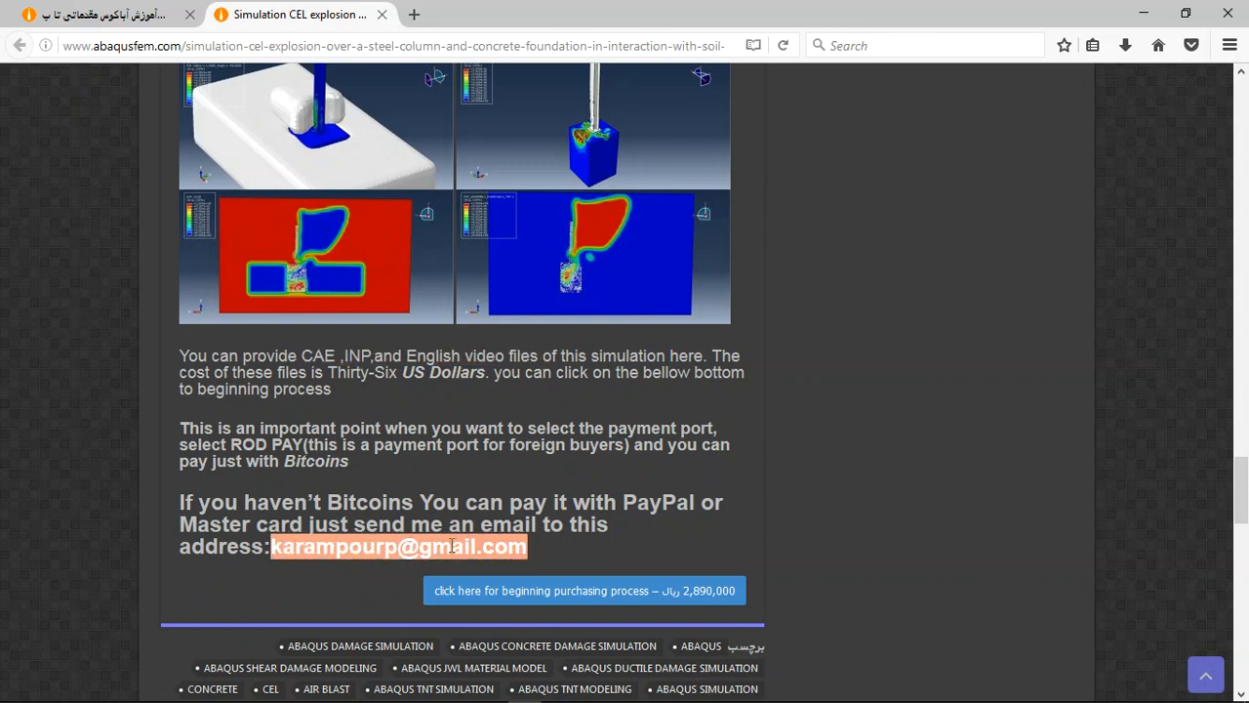
{"action": "mouse_move", "coordinate": [820, 503]}
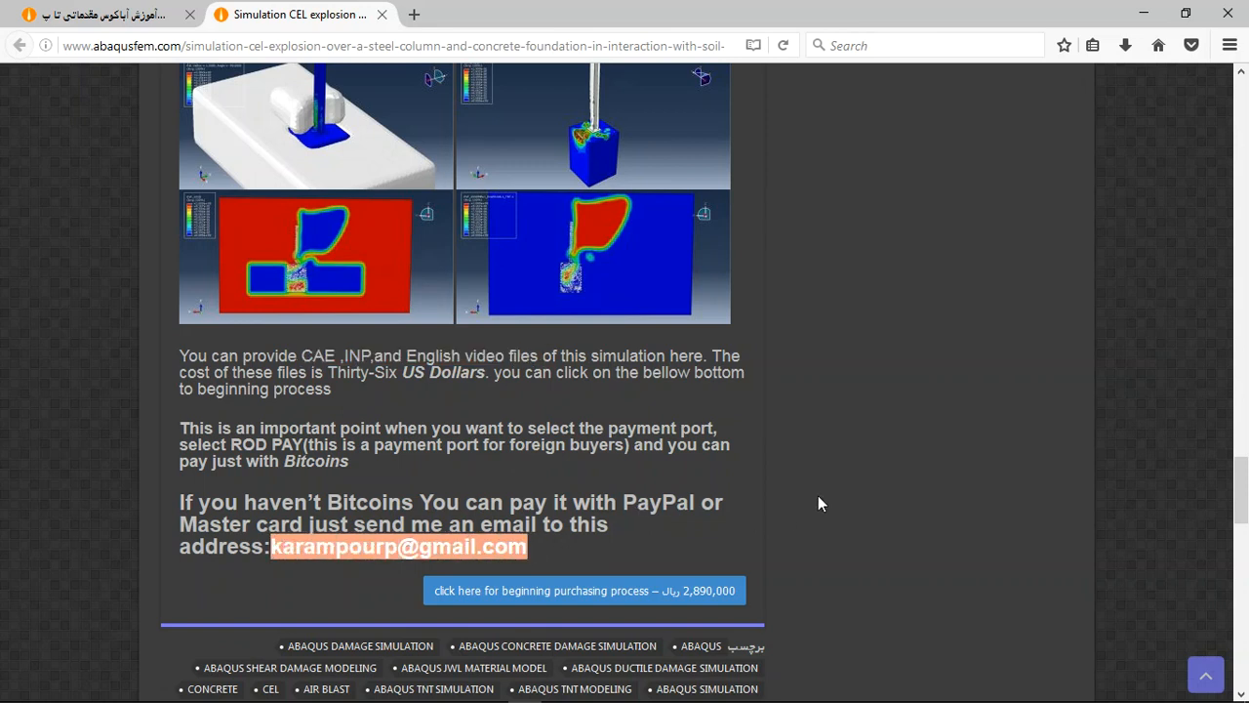